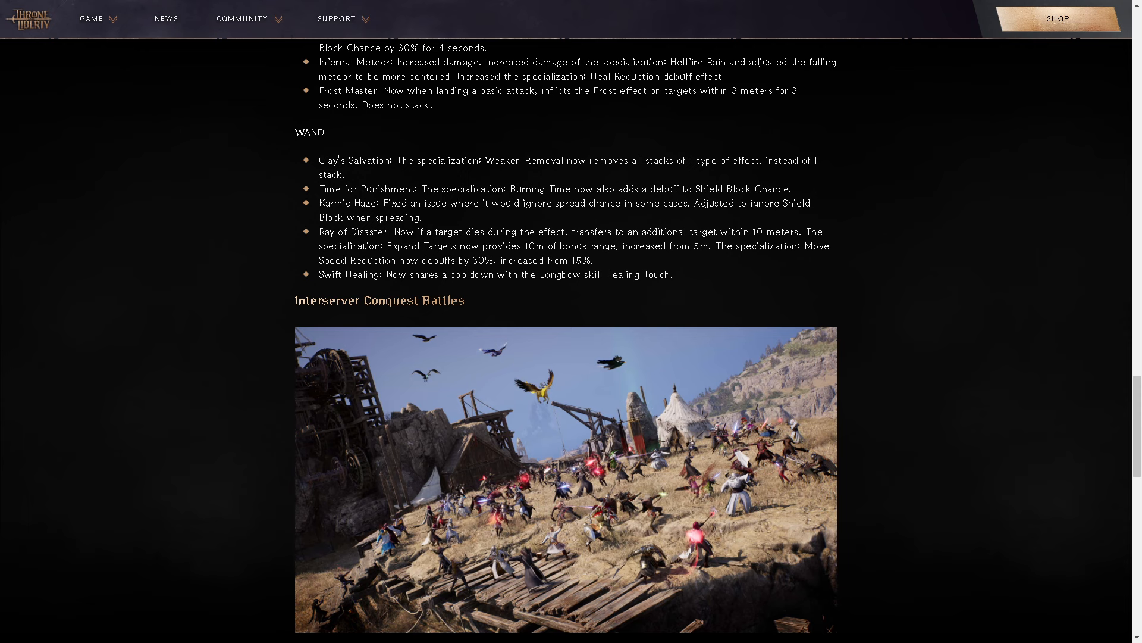
# Highlight the Karmic Haze Shield Block adjustment sentence, then scroll toward the Longbow and Staff changes.
pyautogui.doubleClick(332, 202)
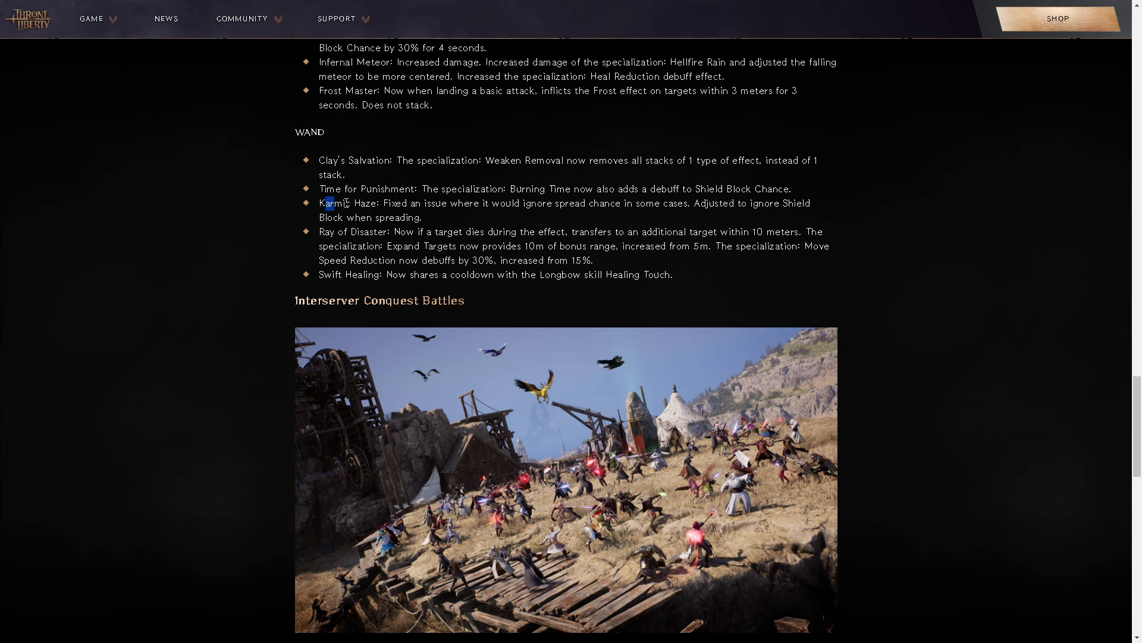
pyautogui.moveTo(328, 203); pyautogui.dragTo(699, 204)
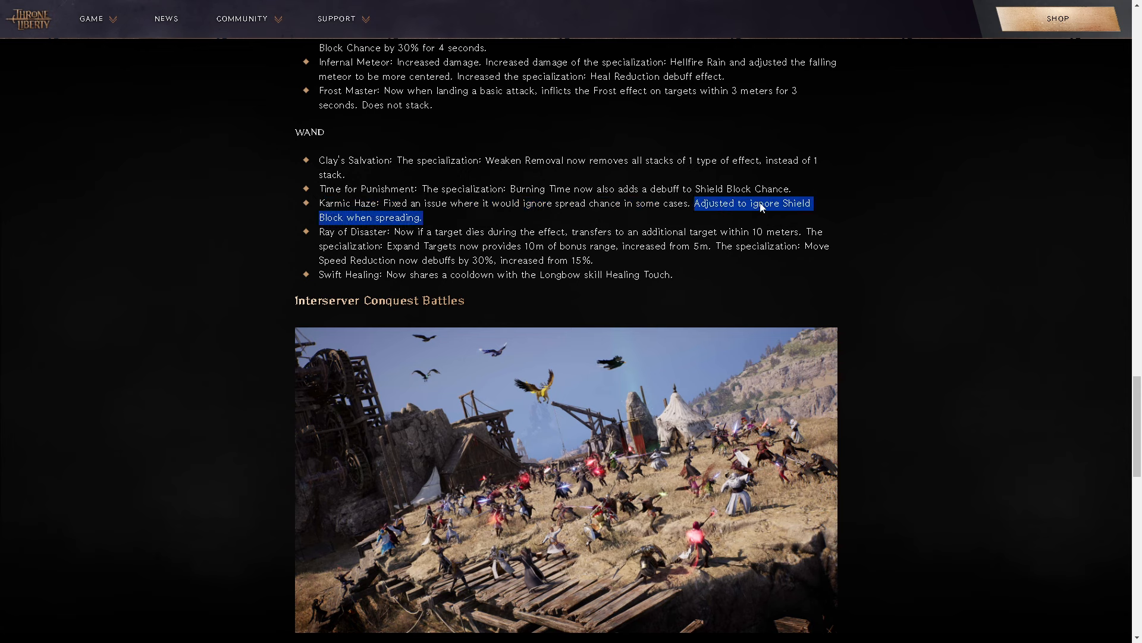
pyautogui.moveTo(507, 229)
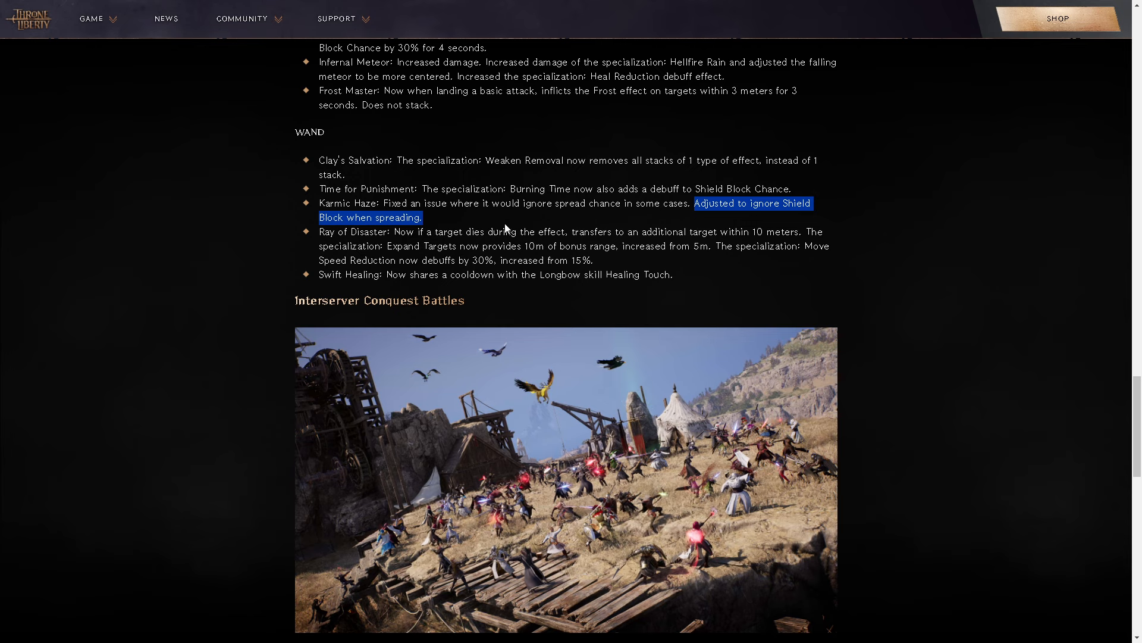
pyautogui.moveTo(631, 195)
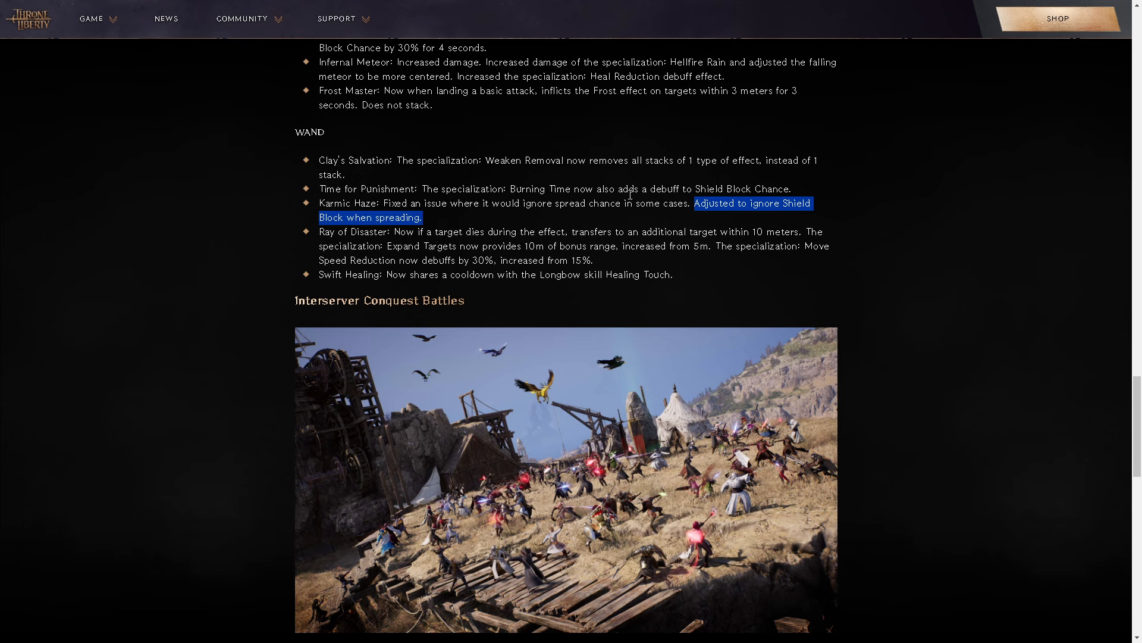
pyautogui.moveTo(167, 130)
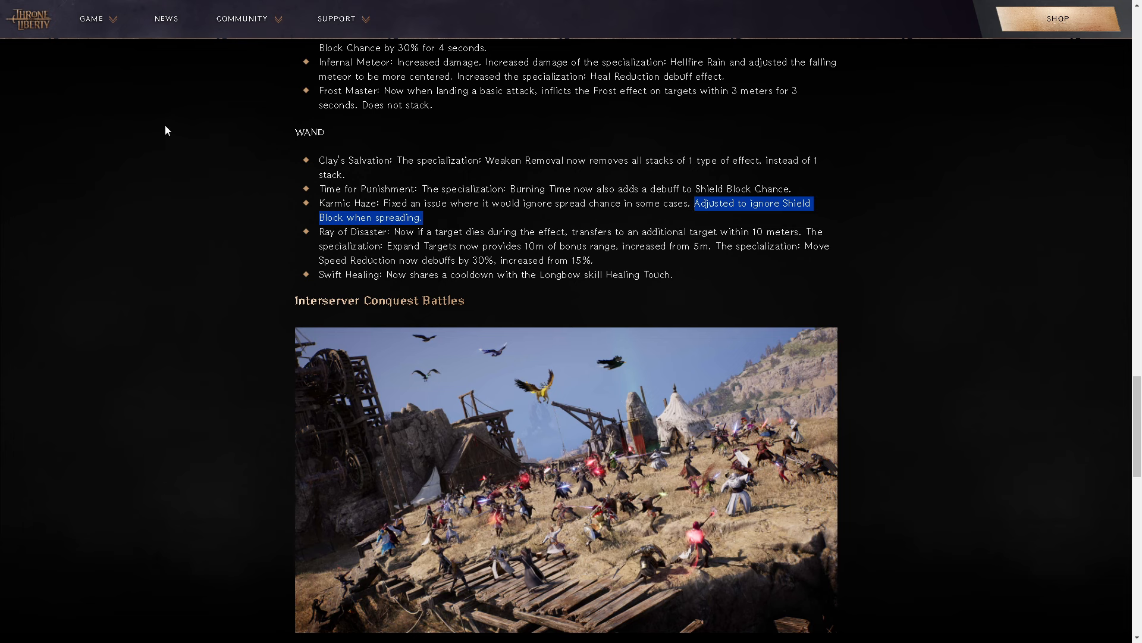
pyautogui.moveTo(131, 118)
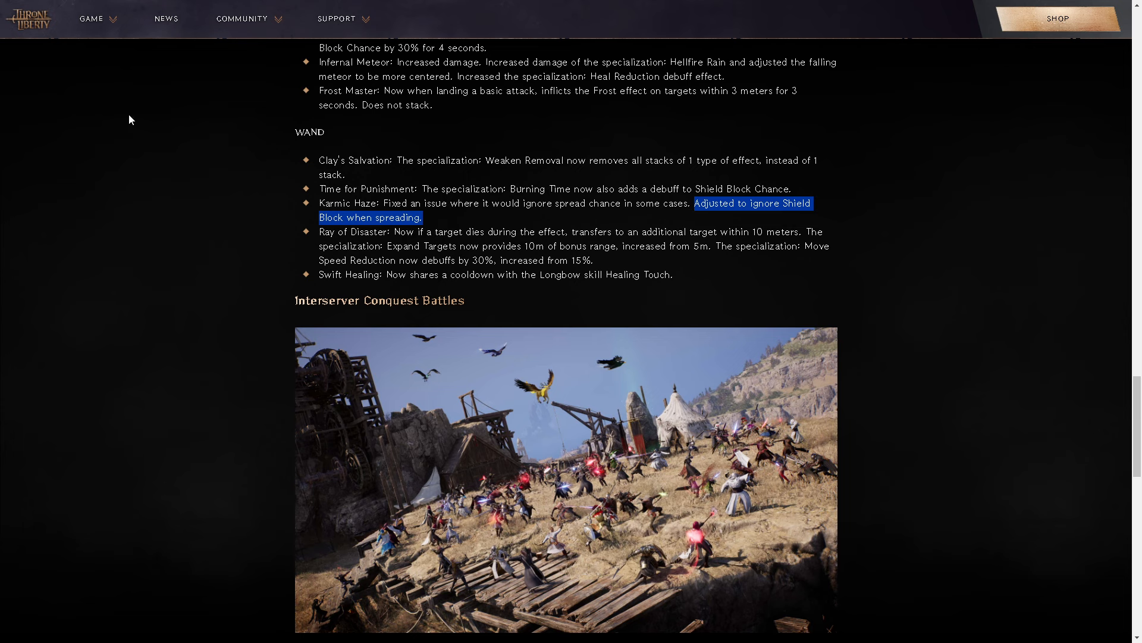
pyautogui.moveTo(111, 114)
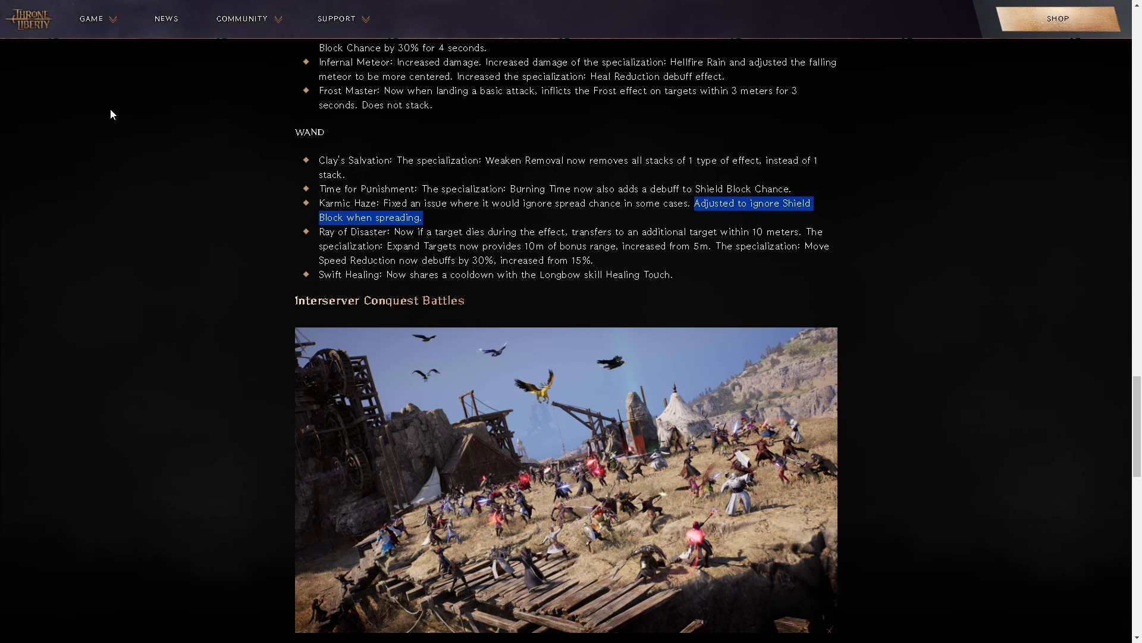
pyautogui.moveTo(98, 110)
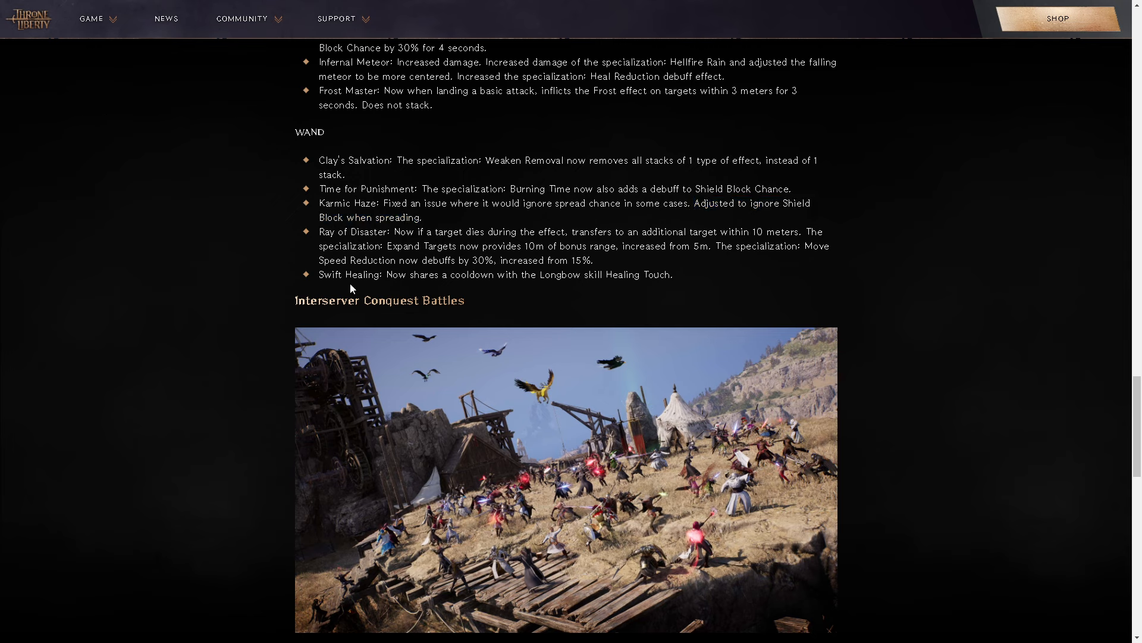
pyautogui.moveTo(577, 285)
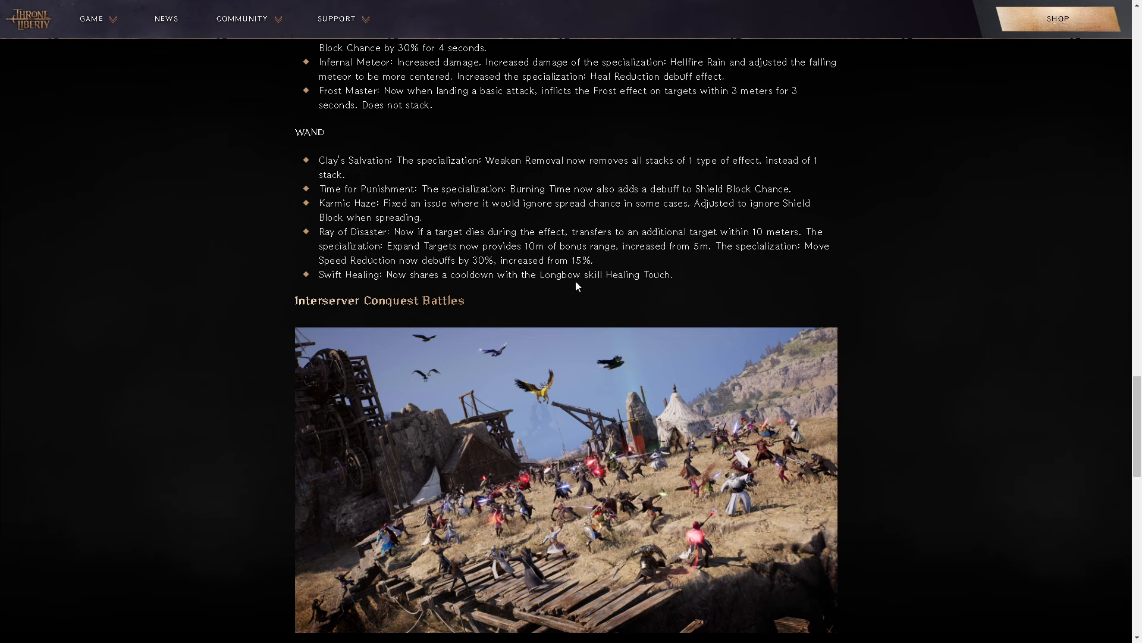
pyautogui.moveTo(647, 240)
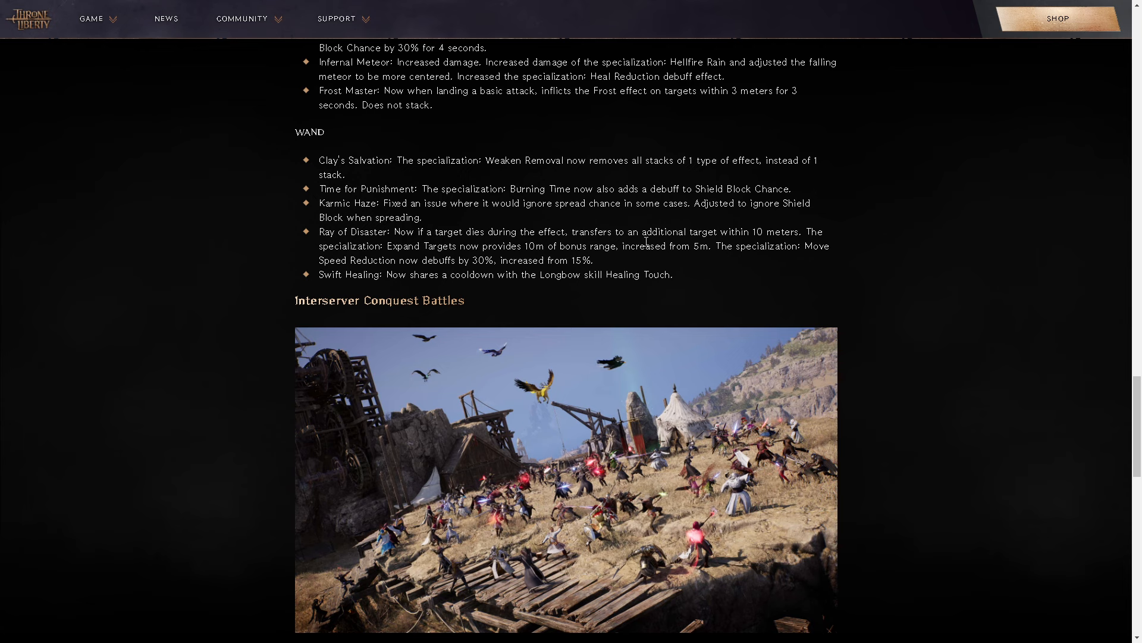
pyautogui.moveTo(606, 257)
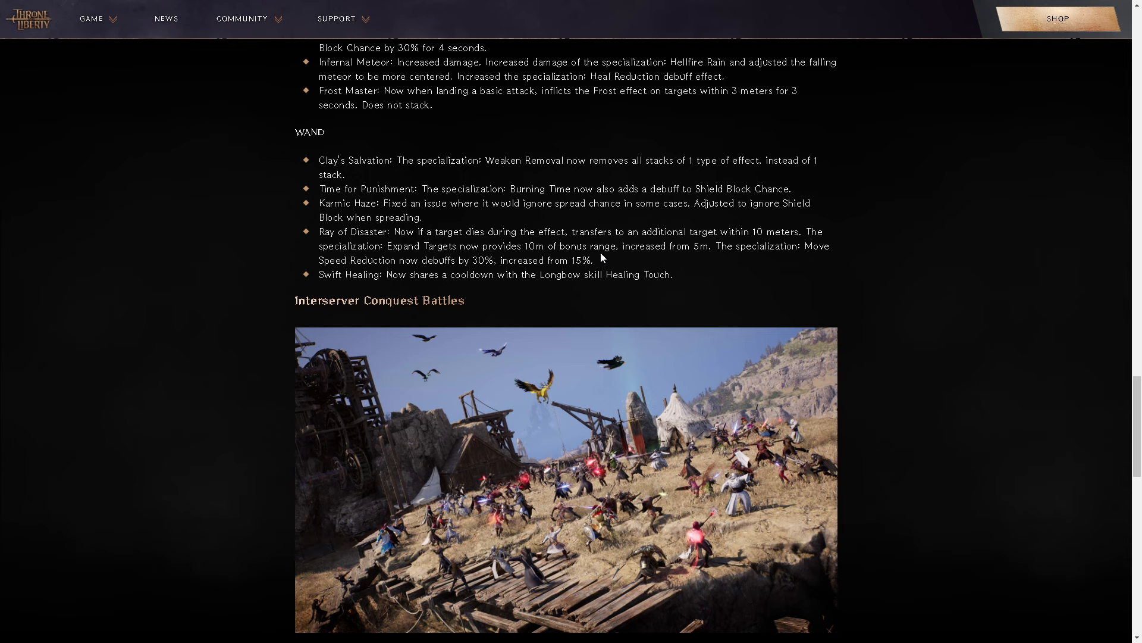
pyautogui.moveTo(637, 270)
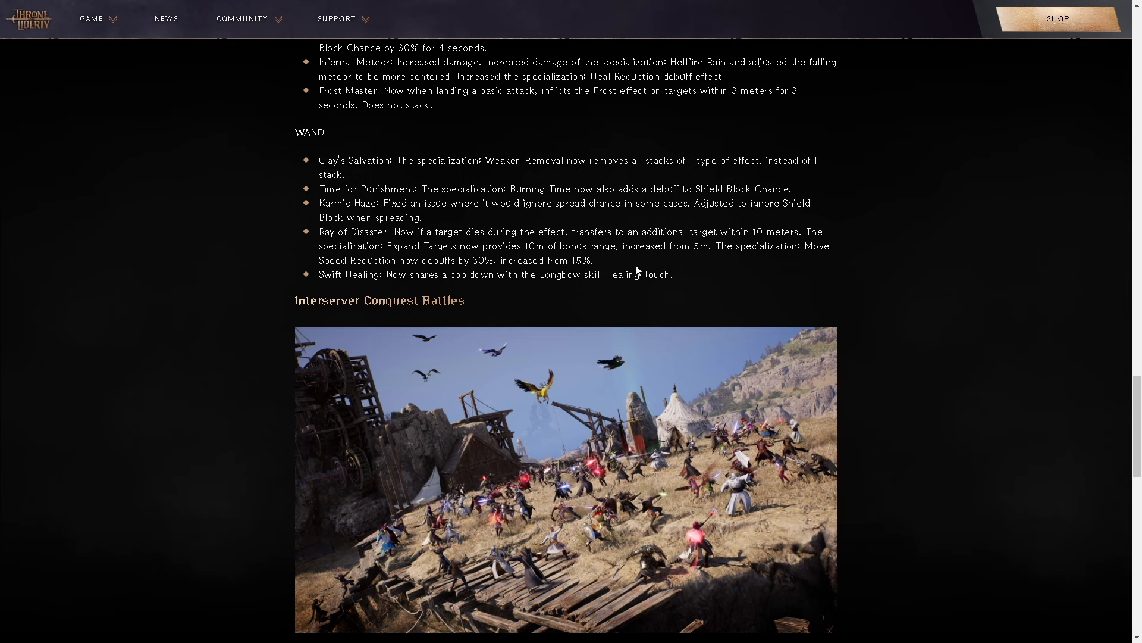
pyautogui.moveTo(575, 279)
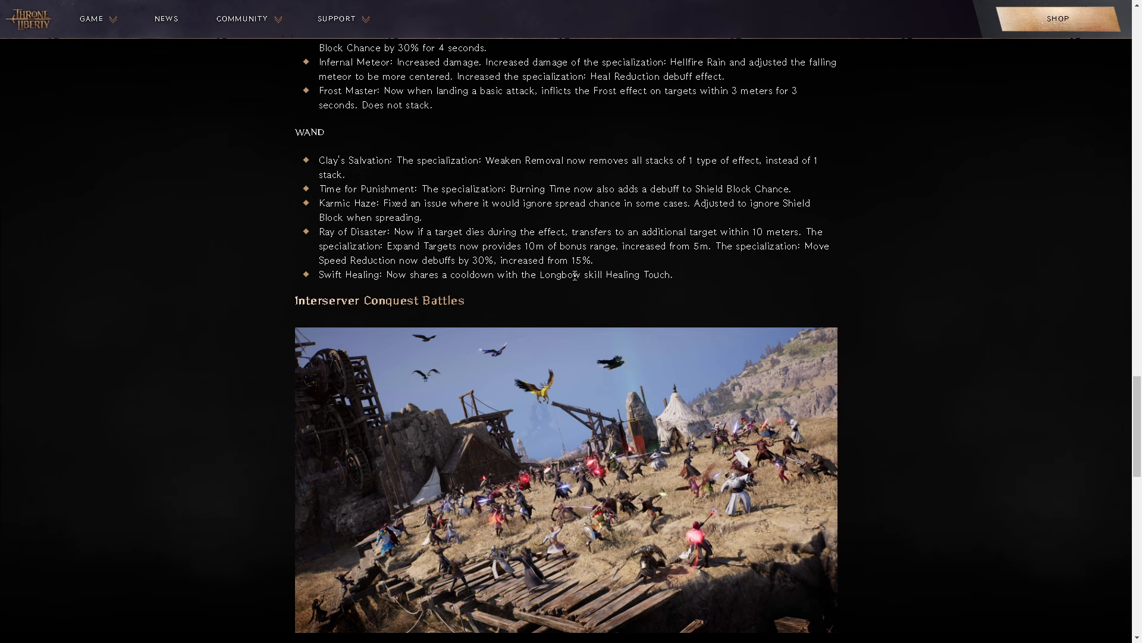
pyautogui.moveTo(348, 283)
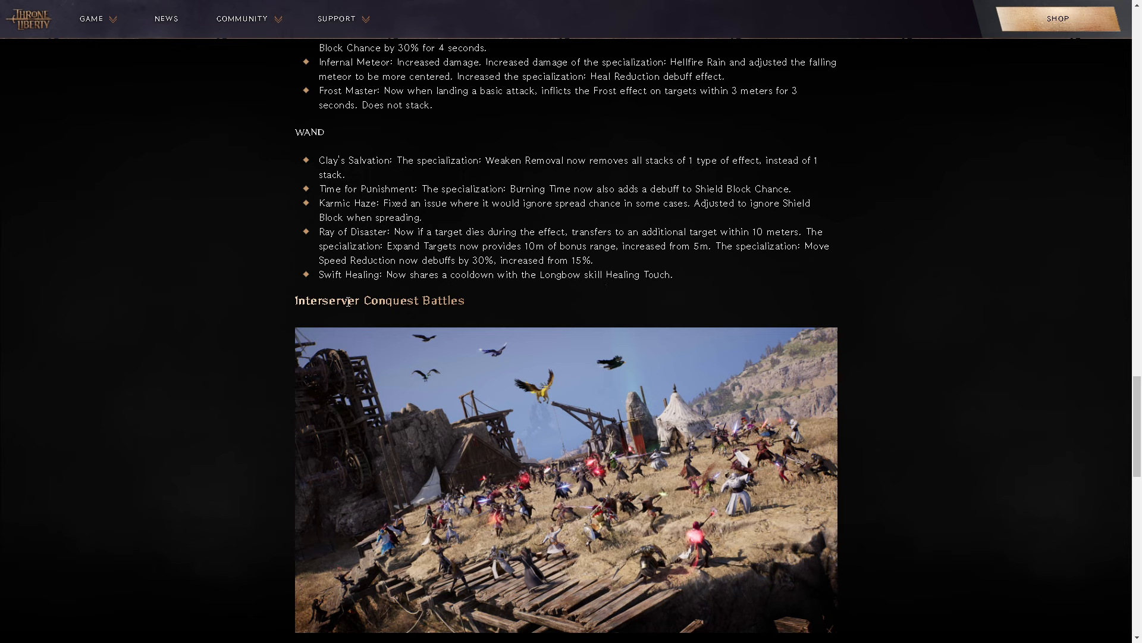
pyautogui.moveTo(678, 286)
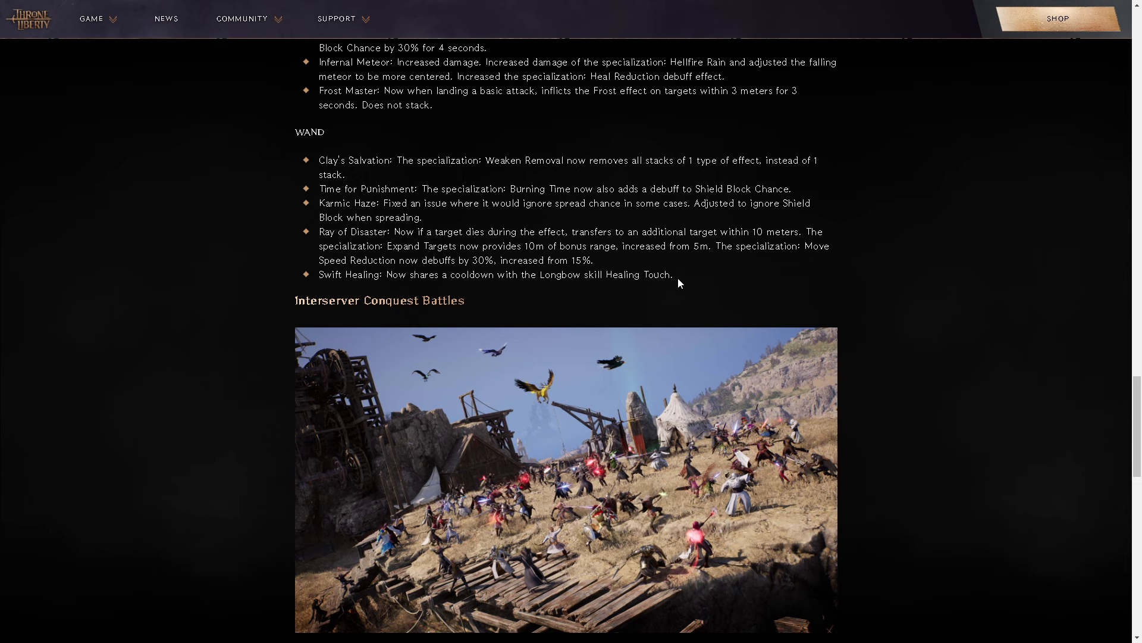
pyautogui.moveTo(688, 288)
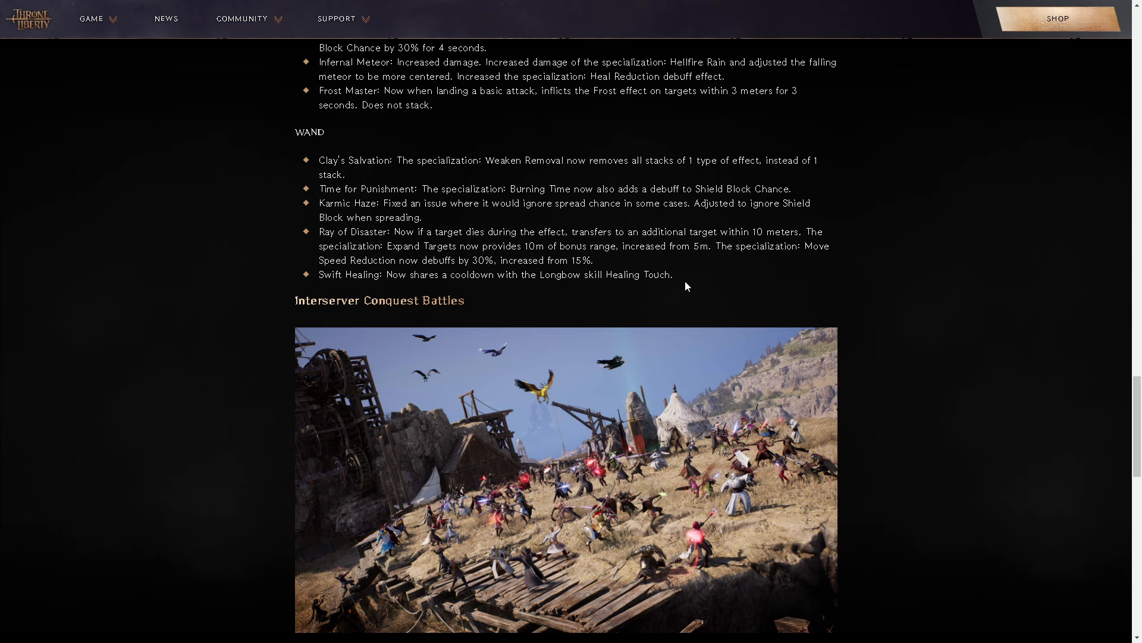
pyautogui.moveTo(691, 197)
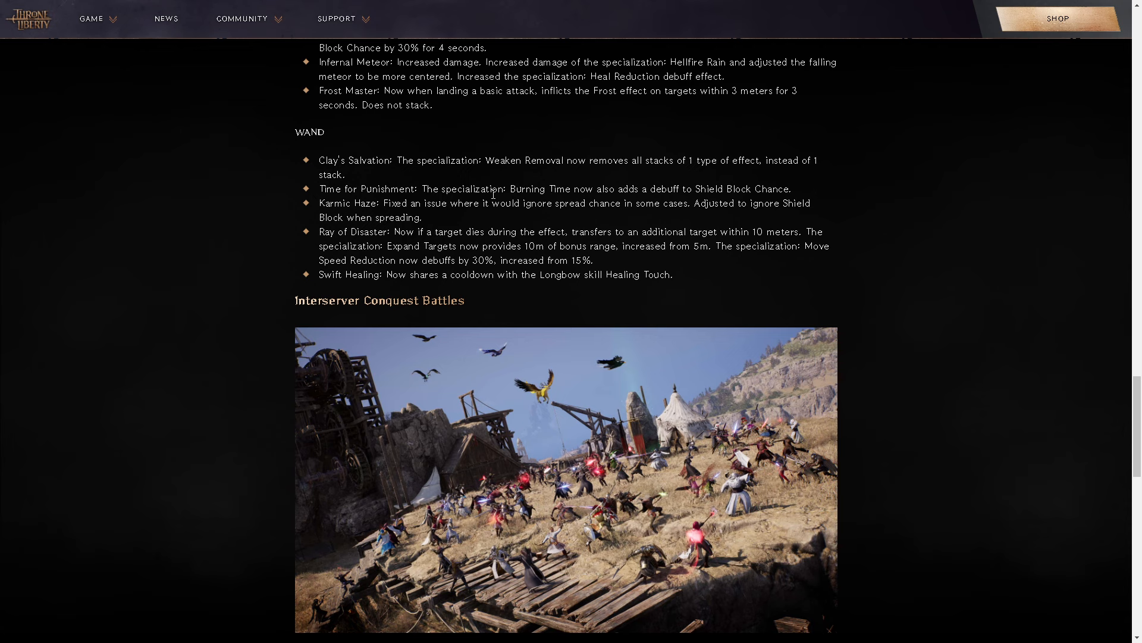
pyautogui.moveTo(516, 194)
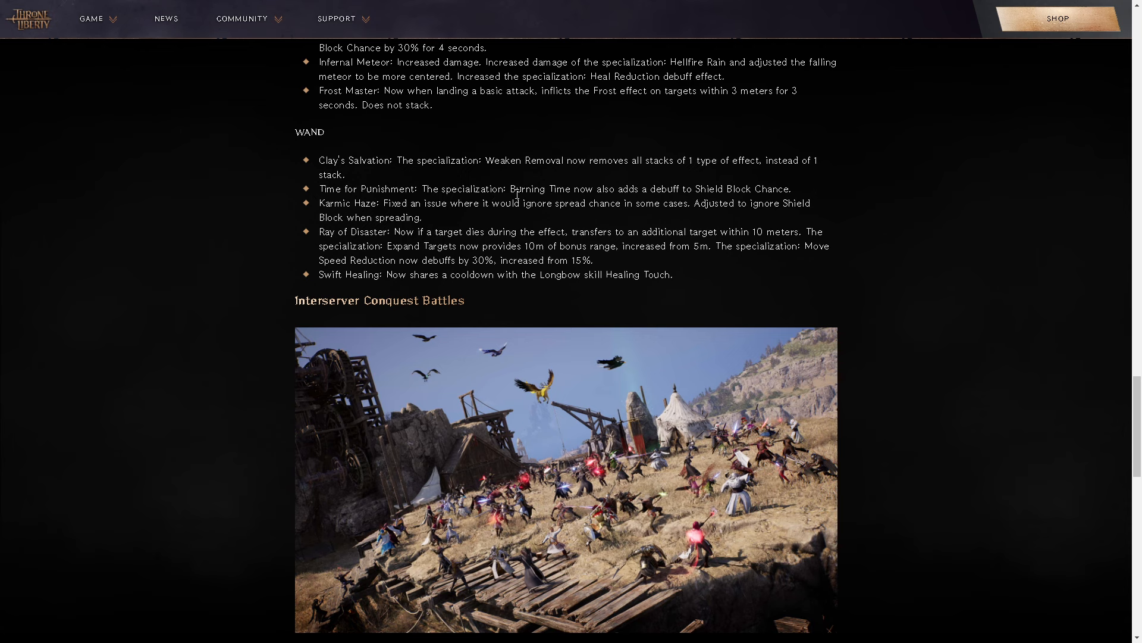
pyautogui.moveTo(795, 197)
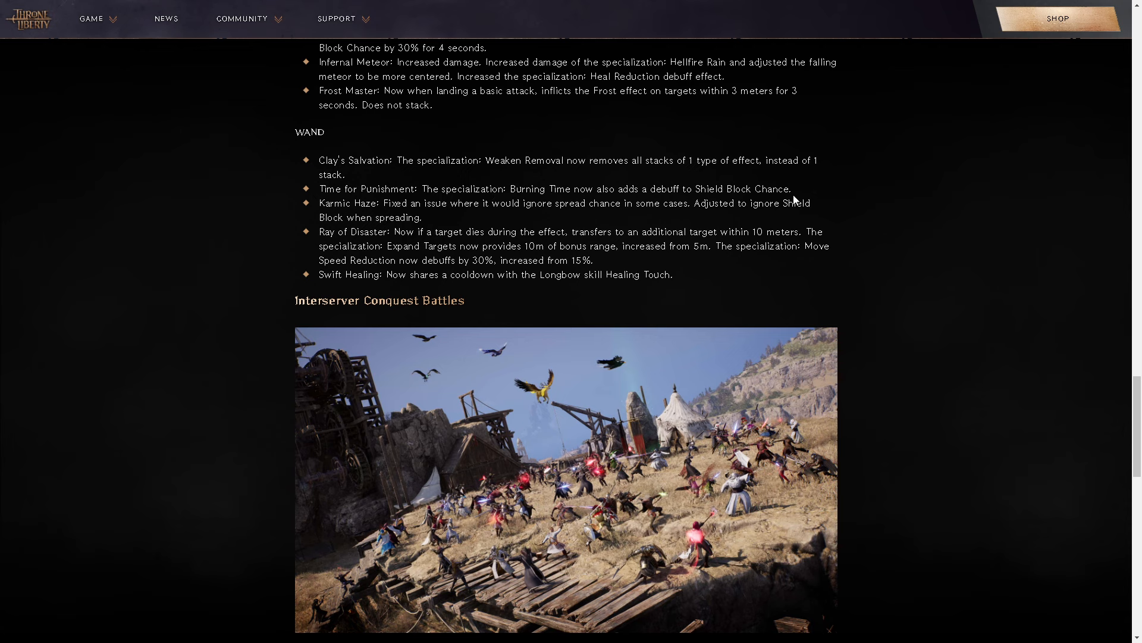
pyautogui.moveTo(393, 187)
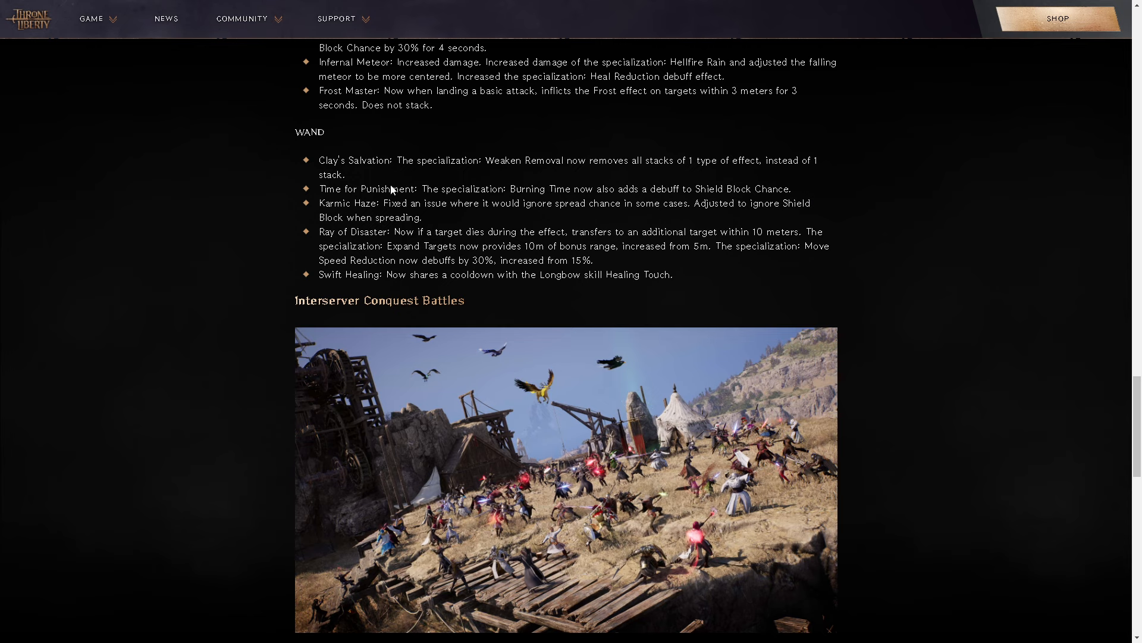
pyautogui.moveTo(559, 186)
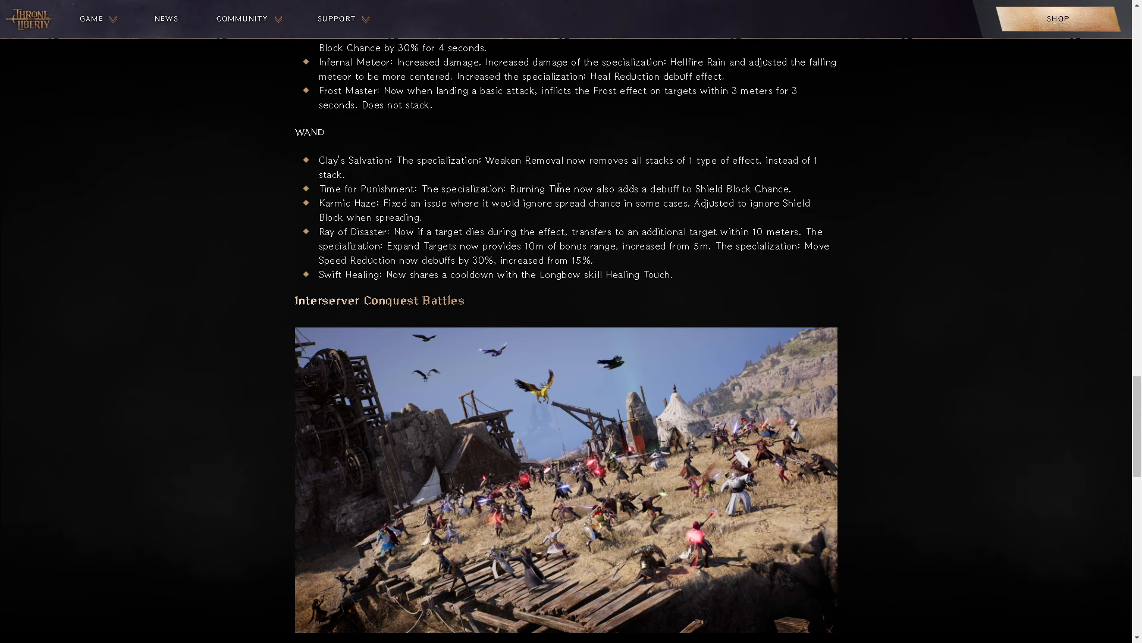
pyautogui.moveTo(671, 200)
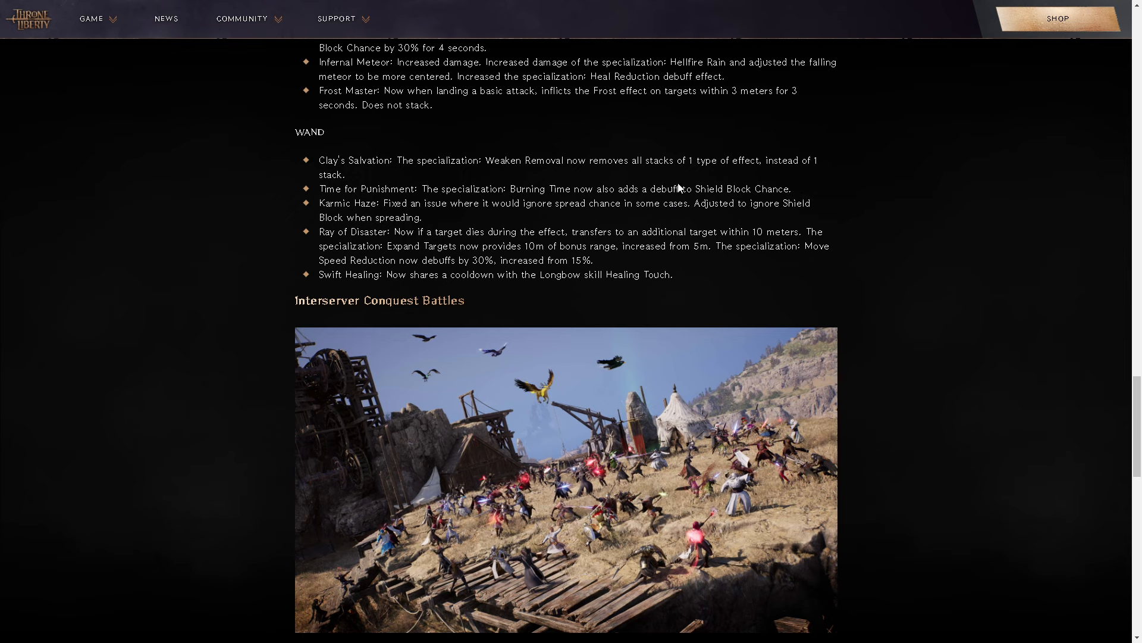
pyautogui.moveTo(435, 190)
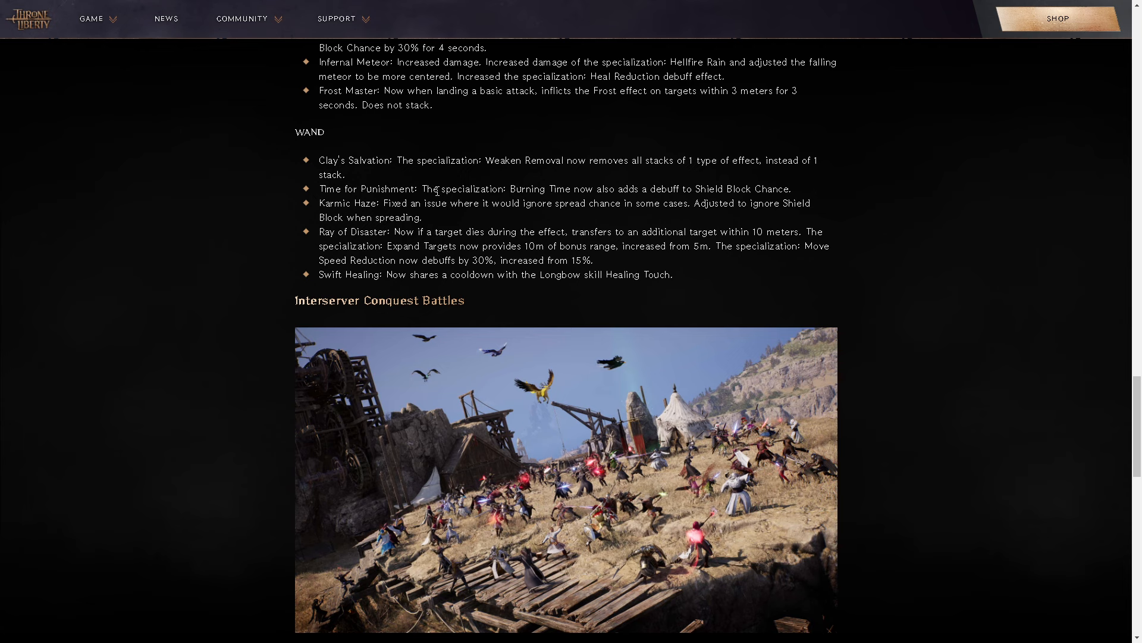
pyautogui.moveTo(445, 188)
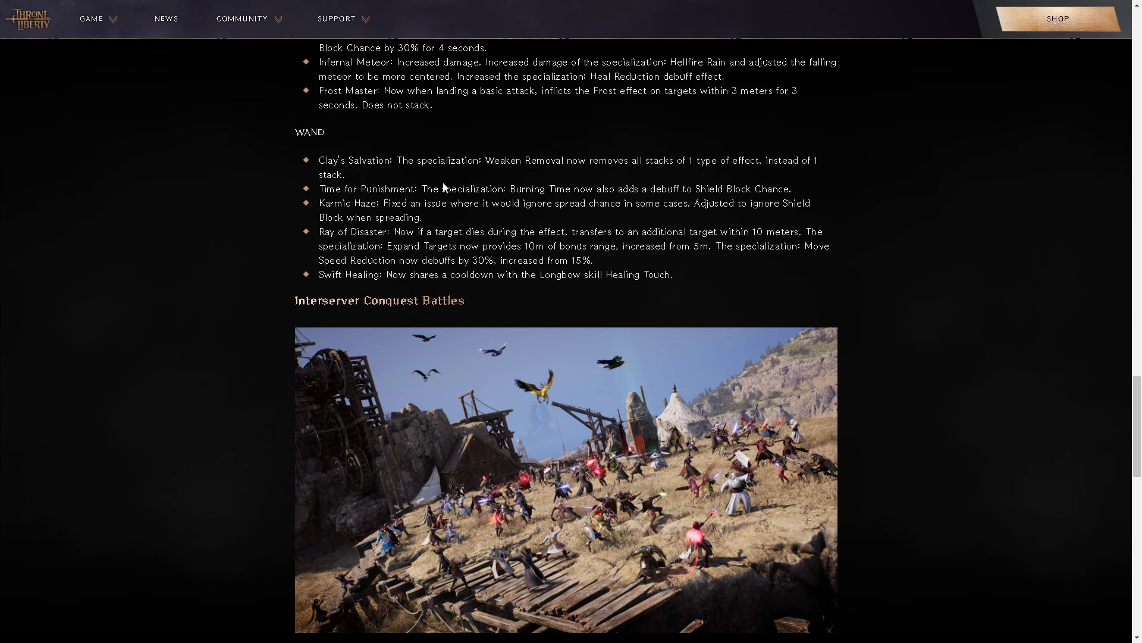
pyautogui.moveTo(488, 222)
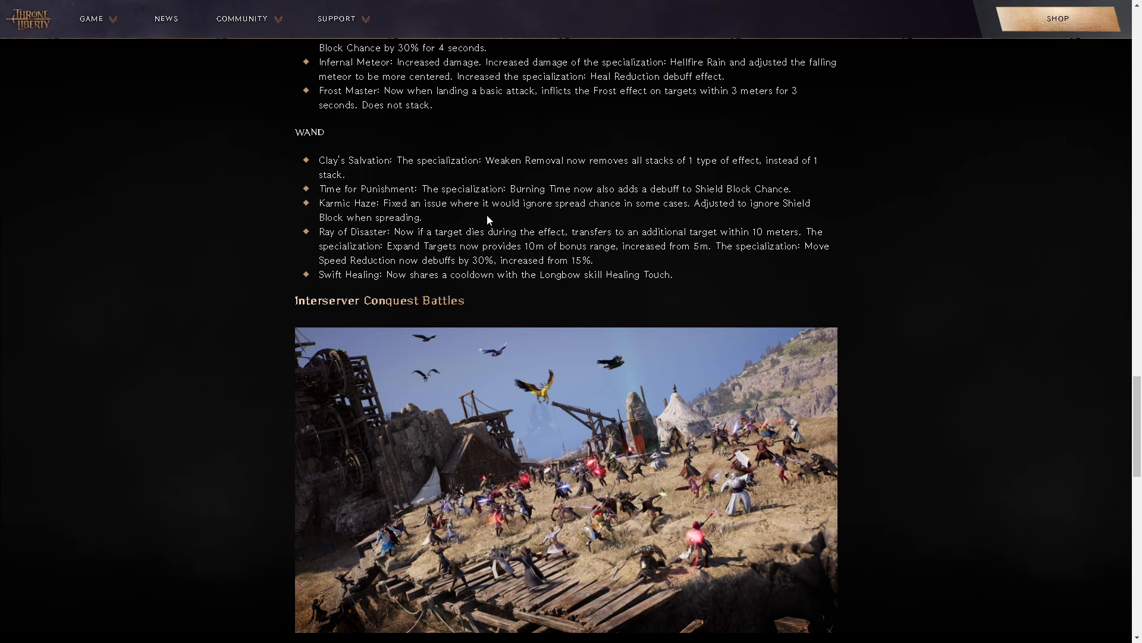
pyautogui.moveTo(469, 210)
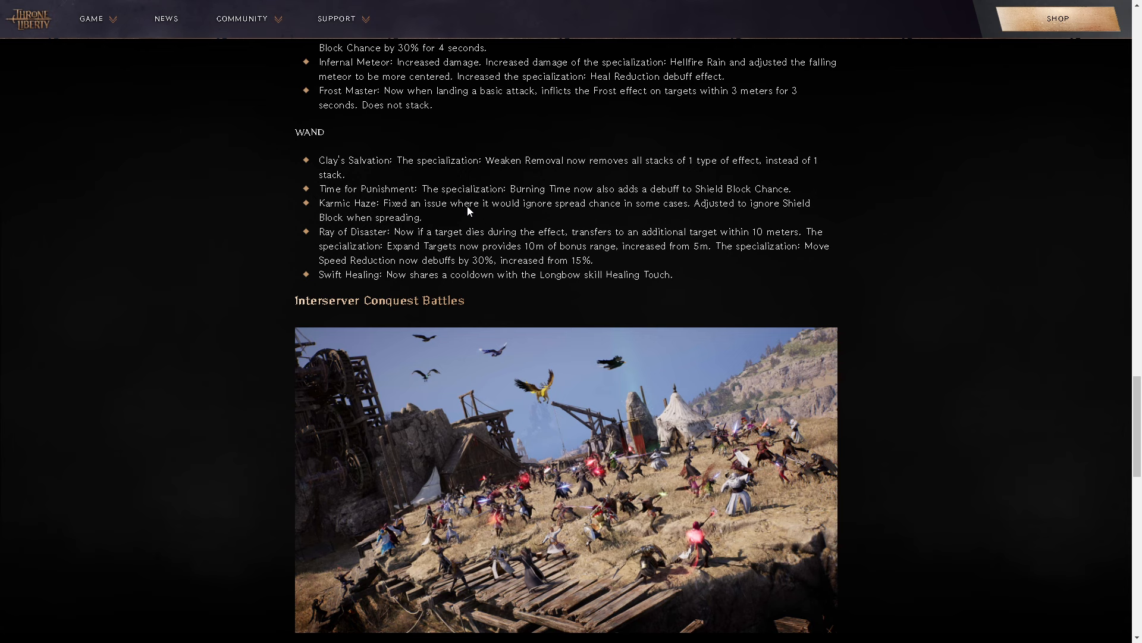
pyautogui.moveTo(423, 193)
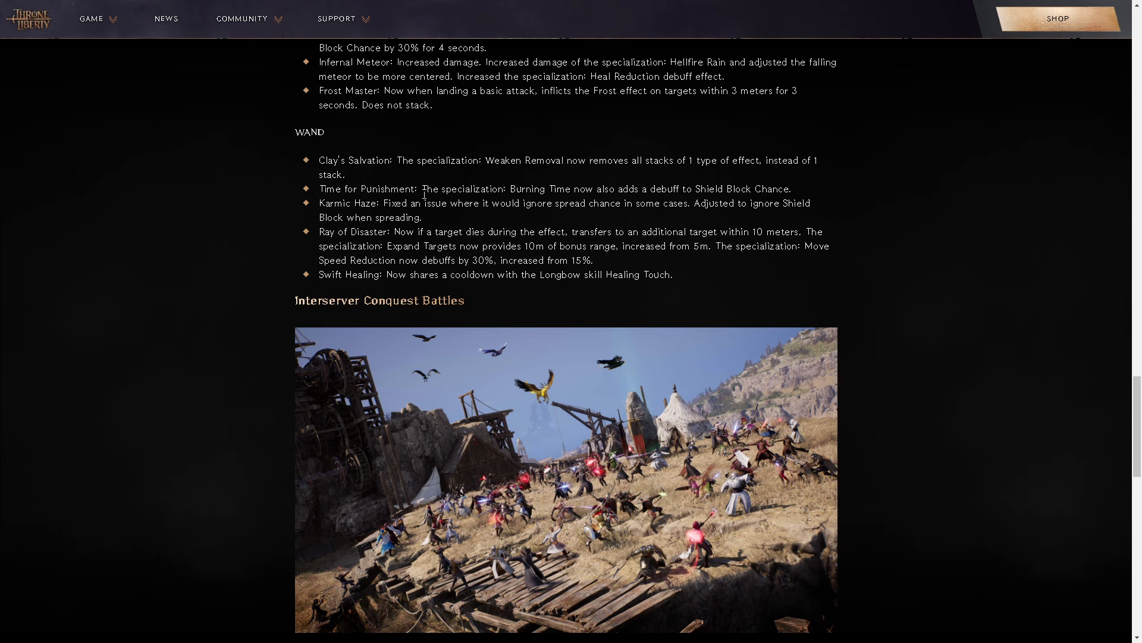
pyautogui.moveTo(377, 174)
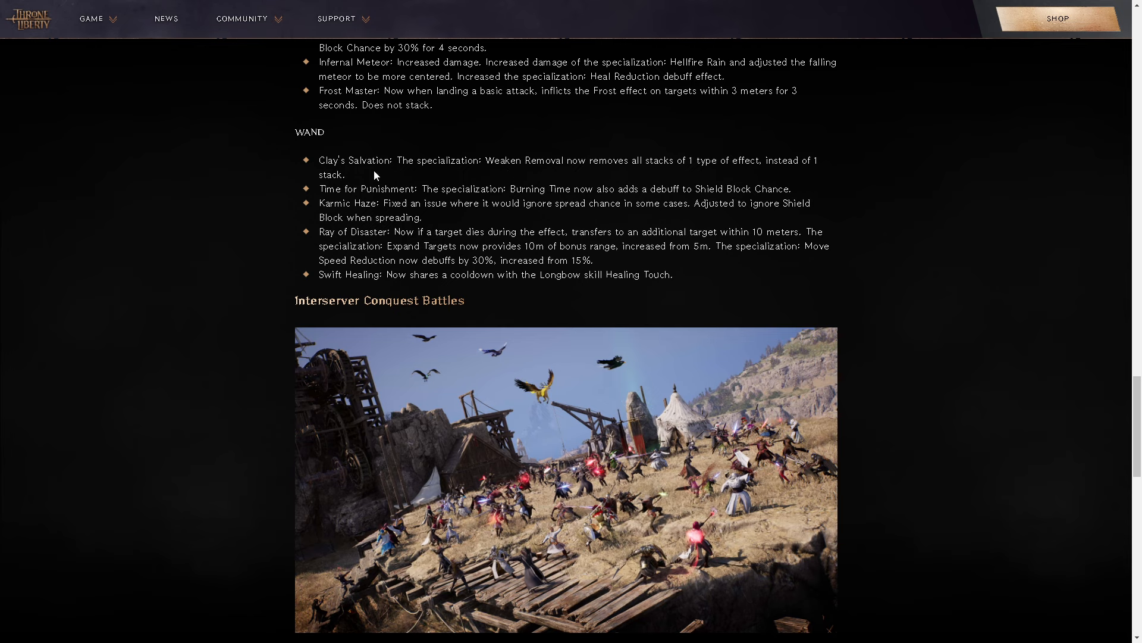
pyautogui.moveTo(384, 183)
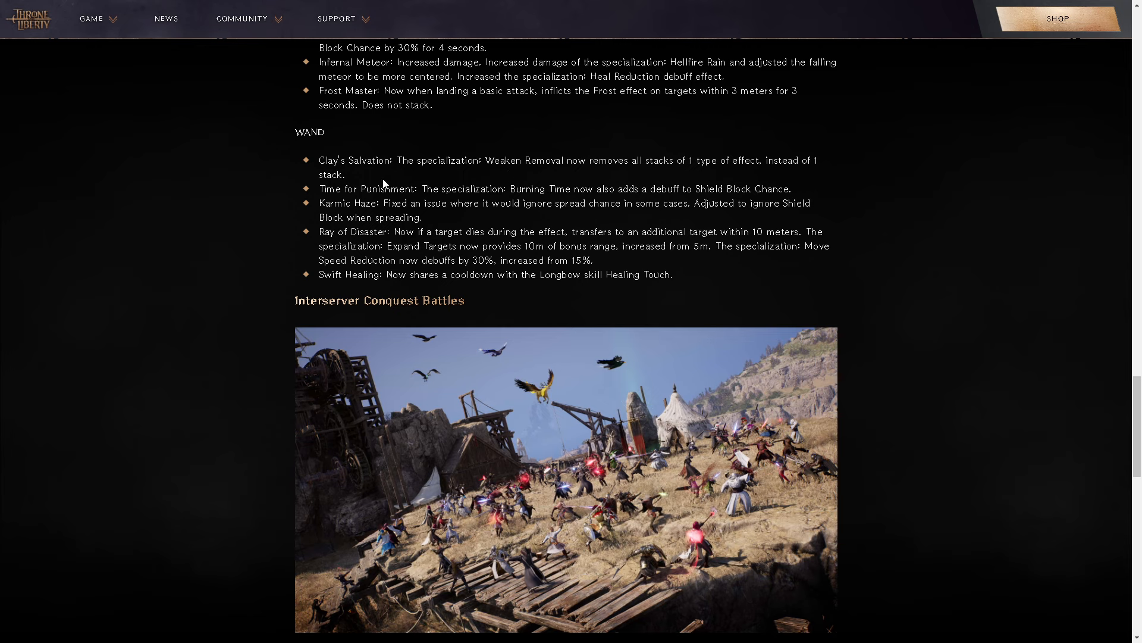
pyautogui.moveTo(486, 184)
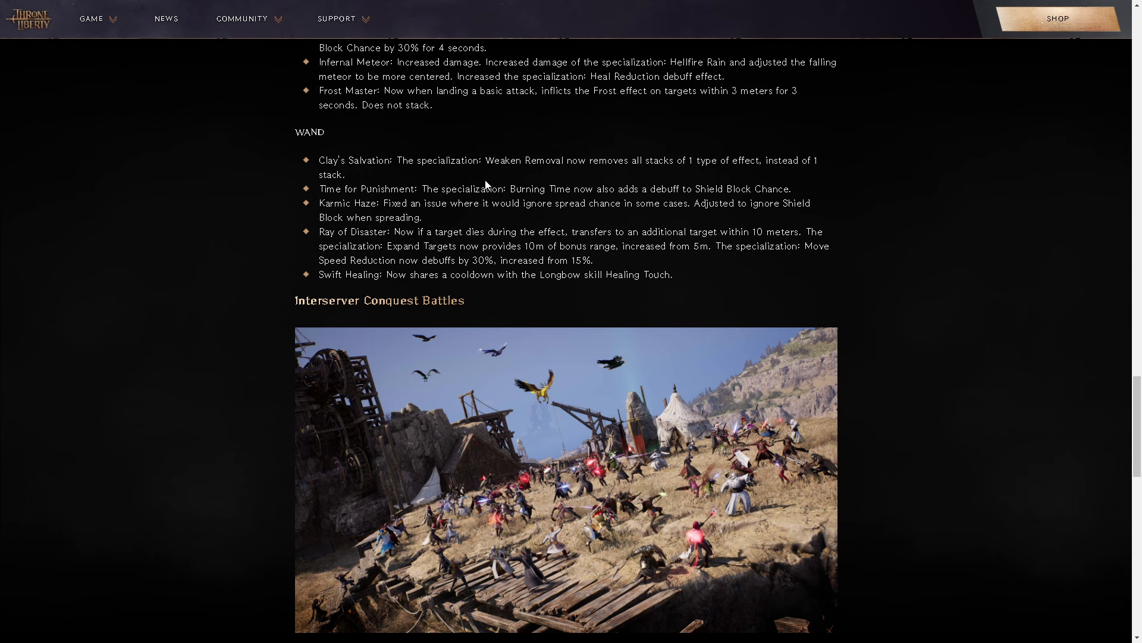
pyautogui.moveTo(562, 181)
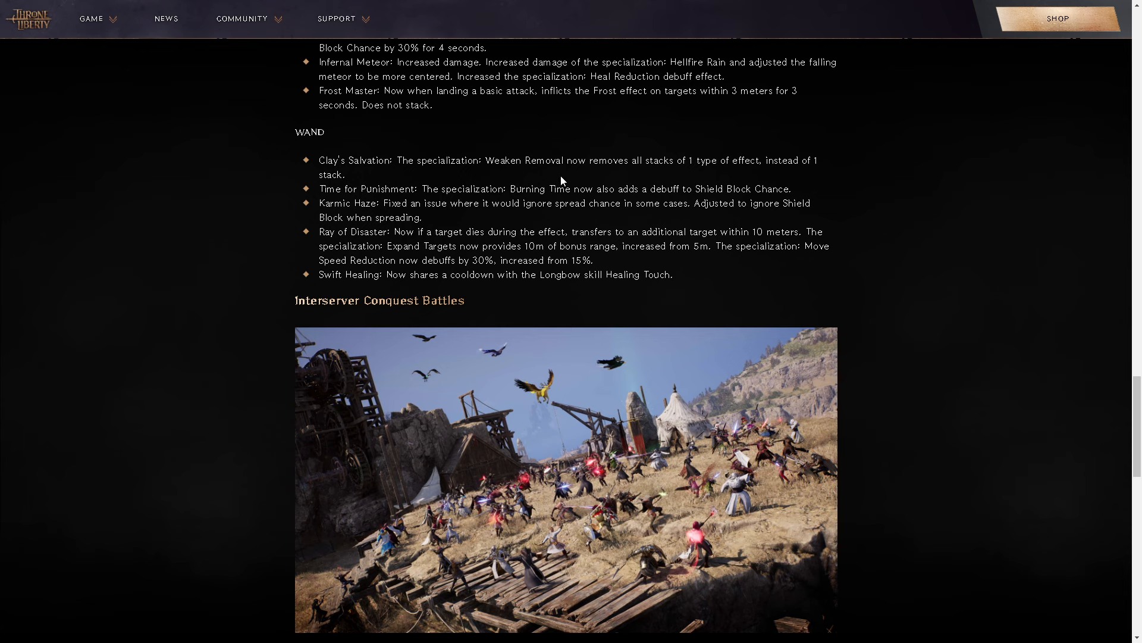
pyautogui.moveTo(397, 184)
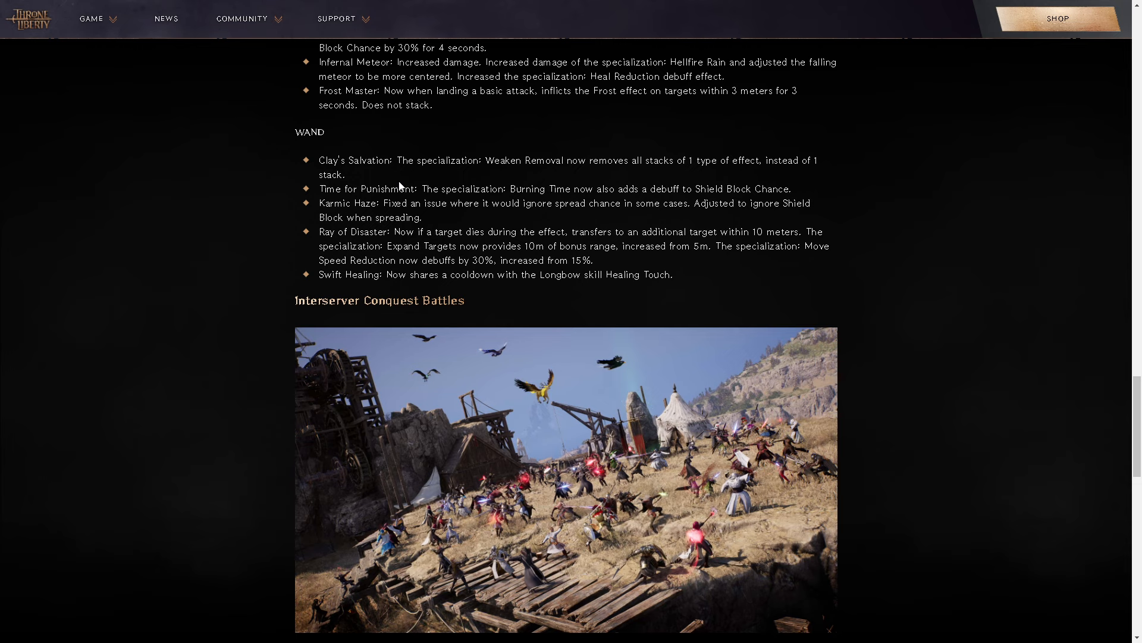
pyautogui.moveTo(407, 181)
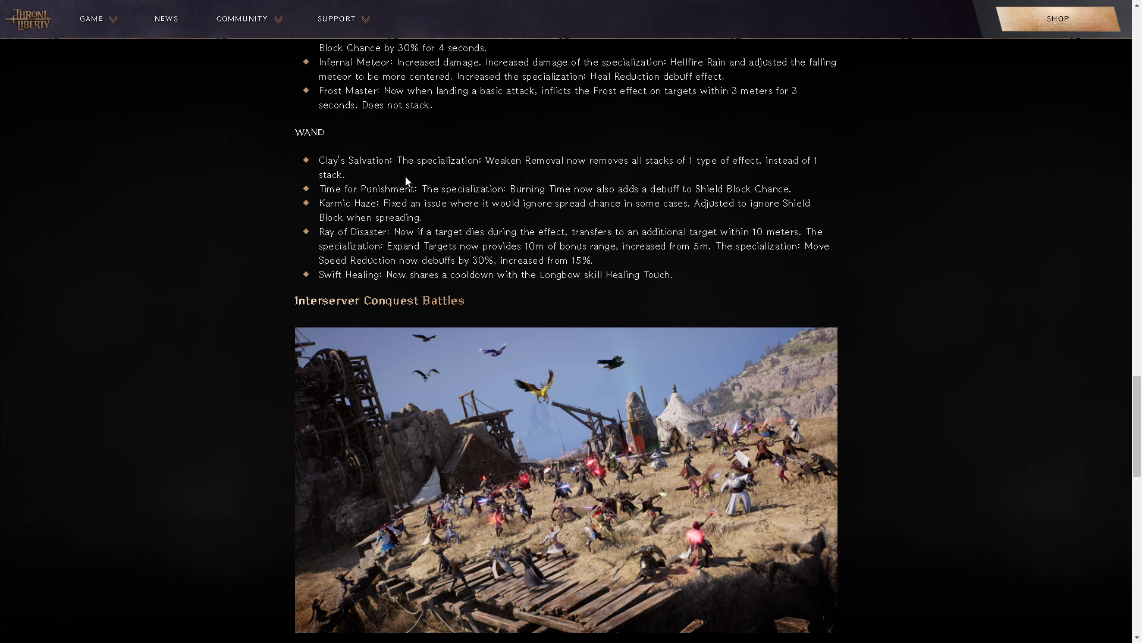
pyautogui.moveTo(540, 179)
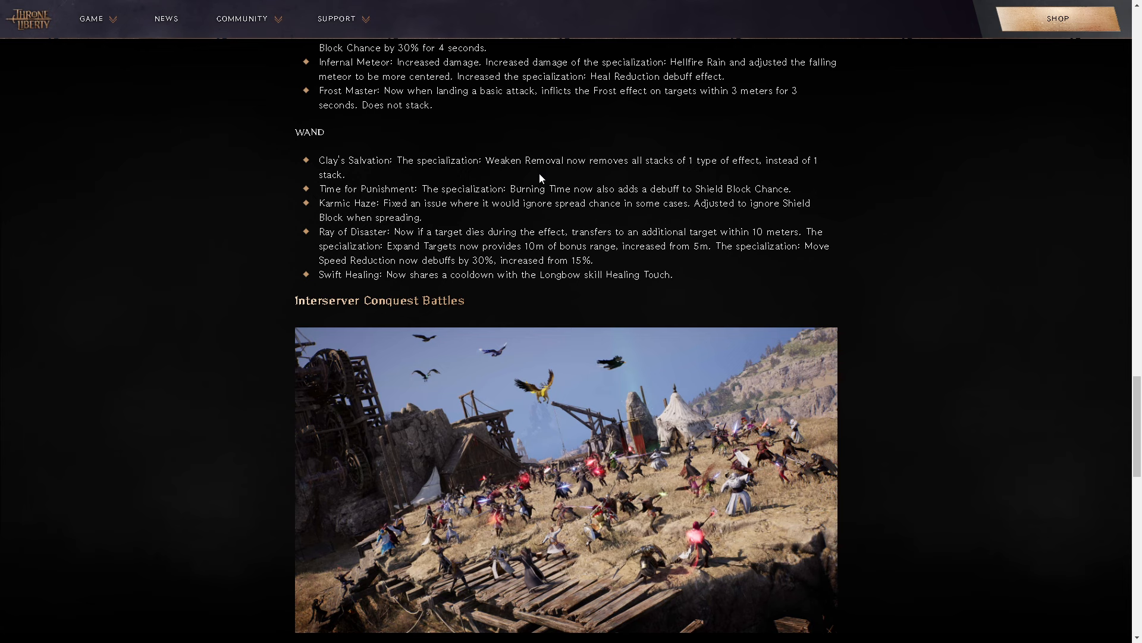
pyautogui.moveTo(313, 204)
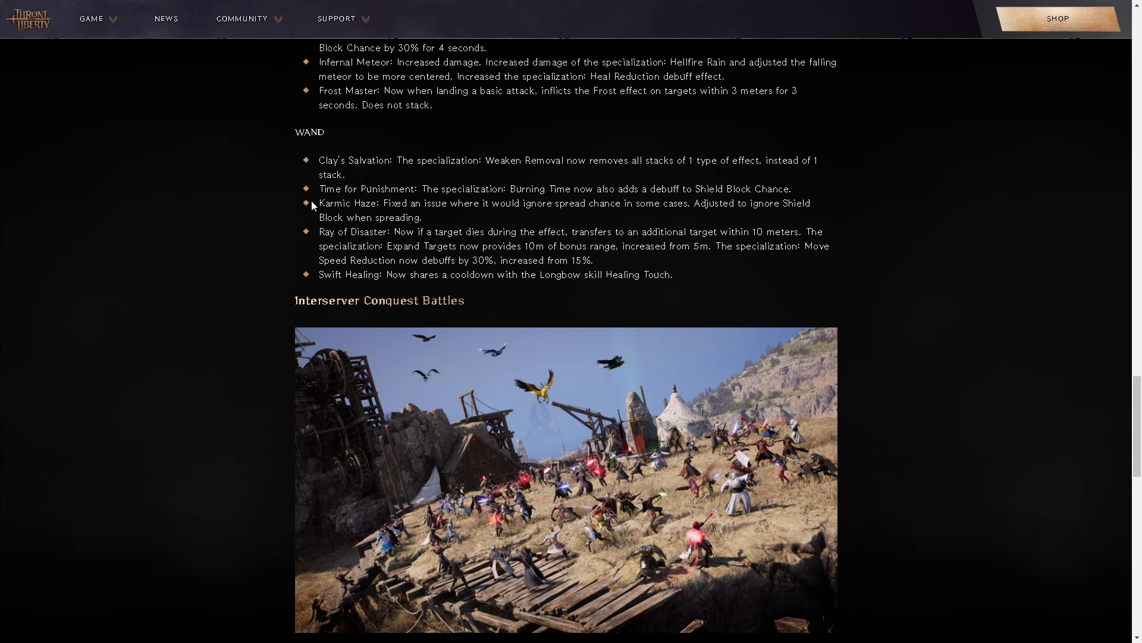
pyautogui.moveTo(366, 178)
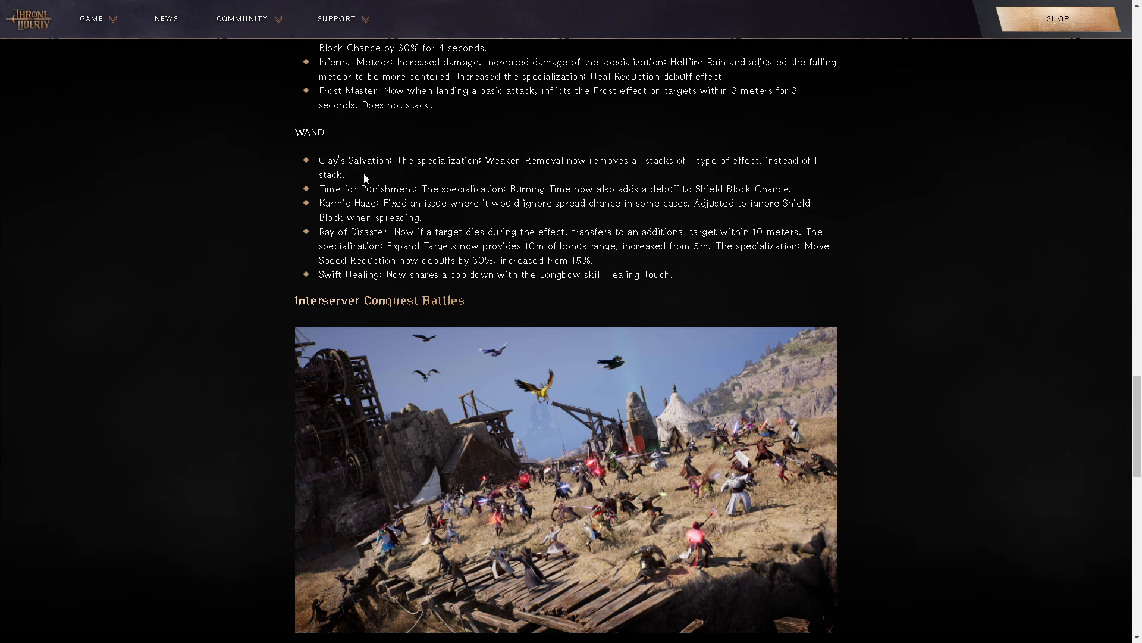
pyautogui.moveTo(568, 181)
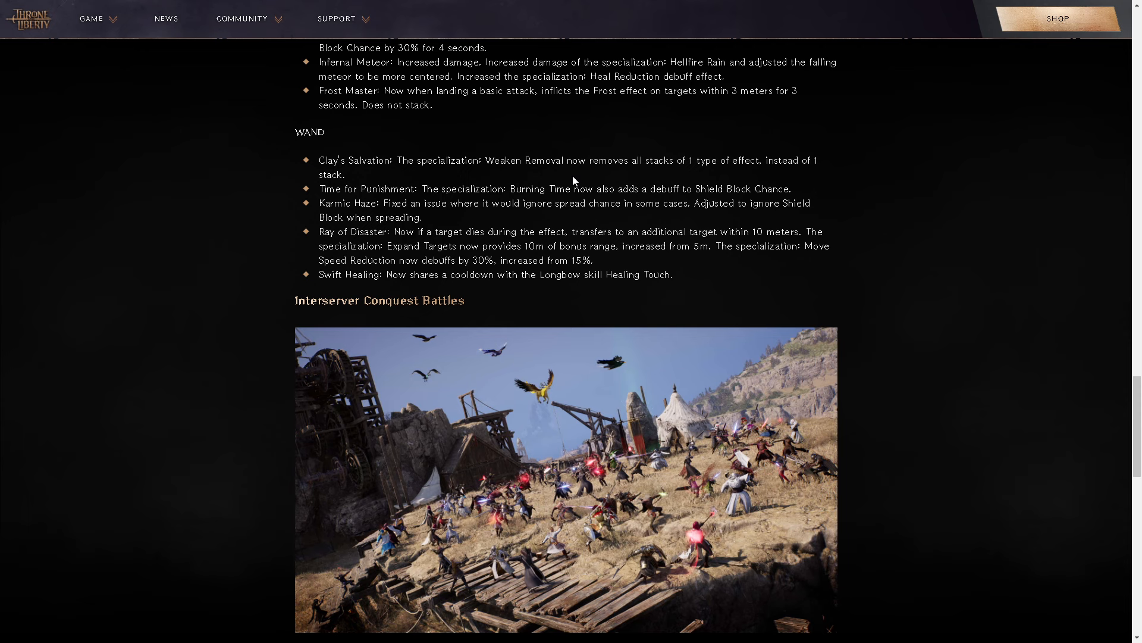
pyautogui.moveTo(481, 176)
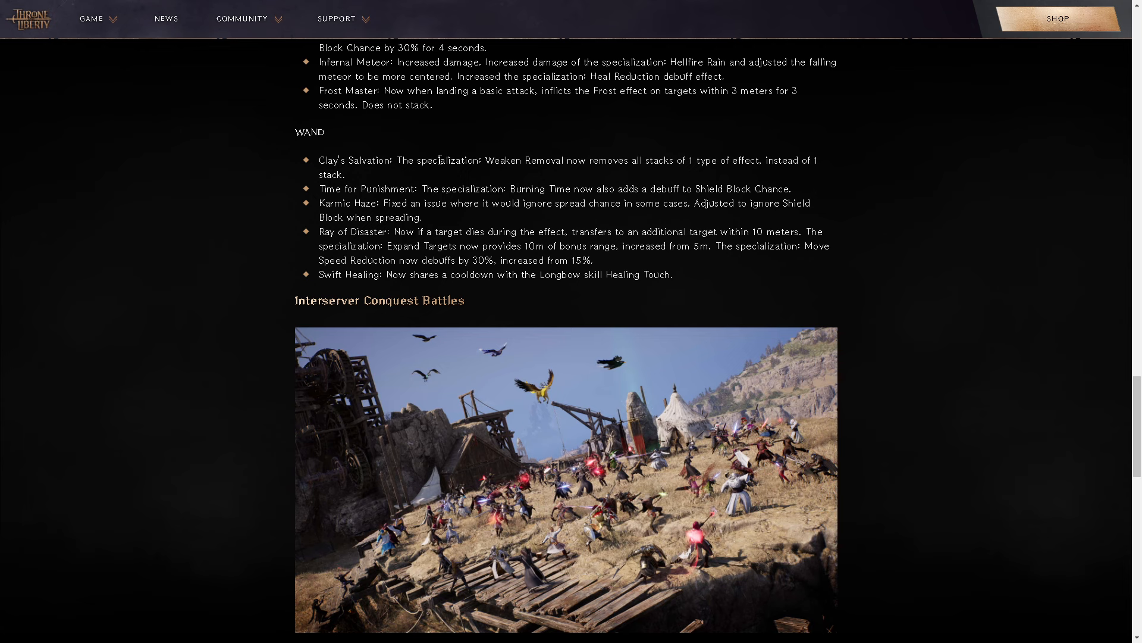
pyautogui.moveTo(431, 156)
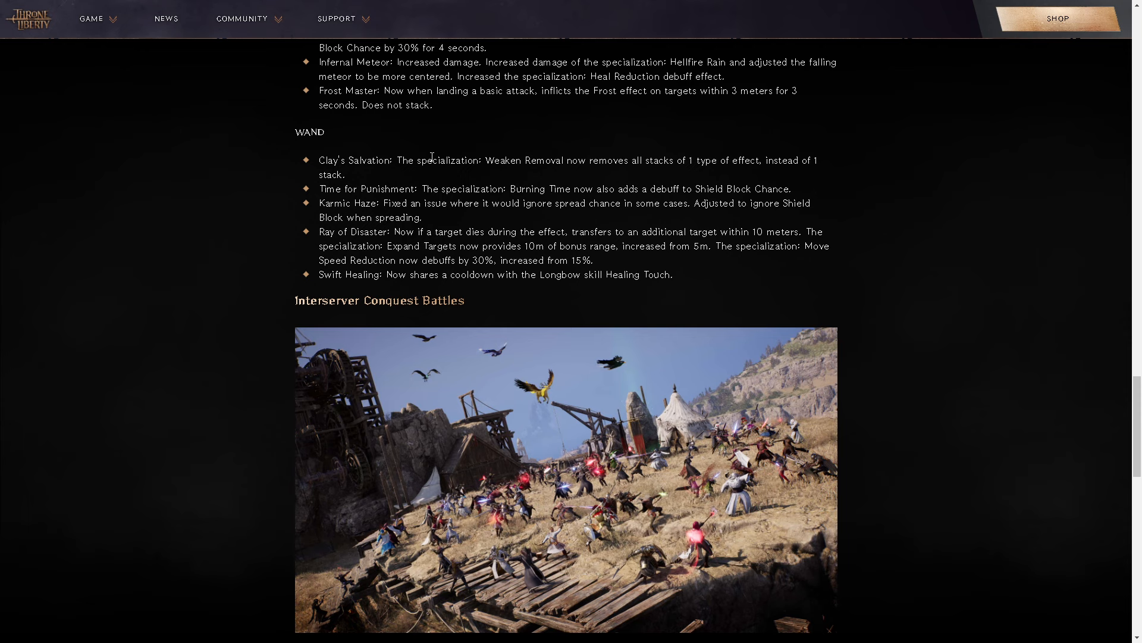
pyautogui.moveTo(191, 146)
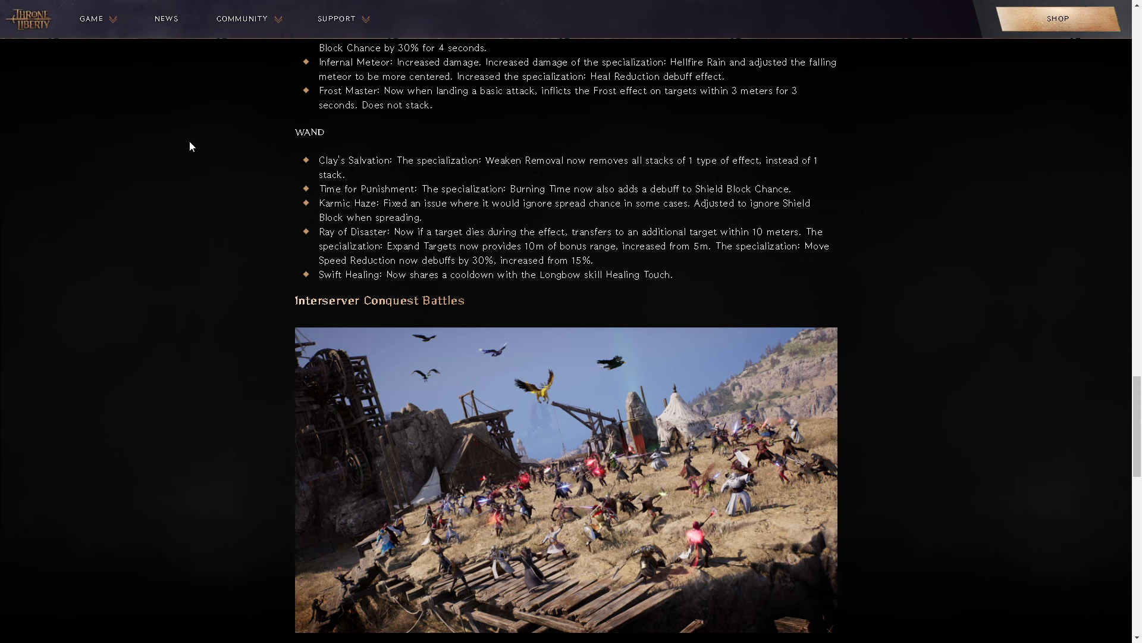
pyautogui.moveTo(424, 245)
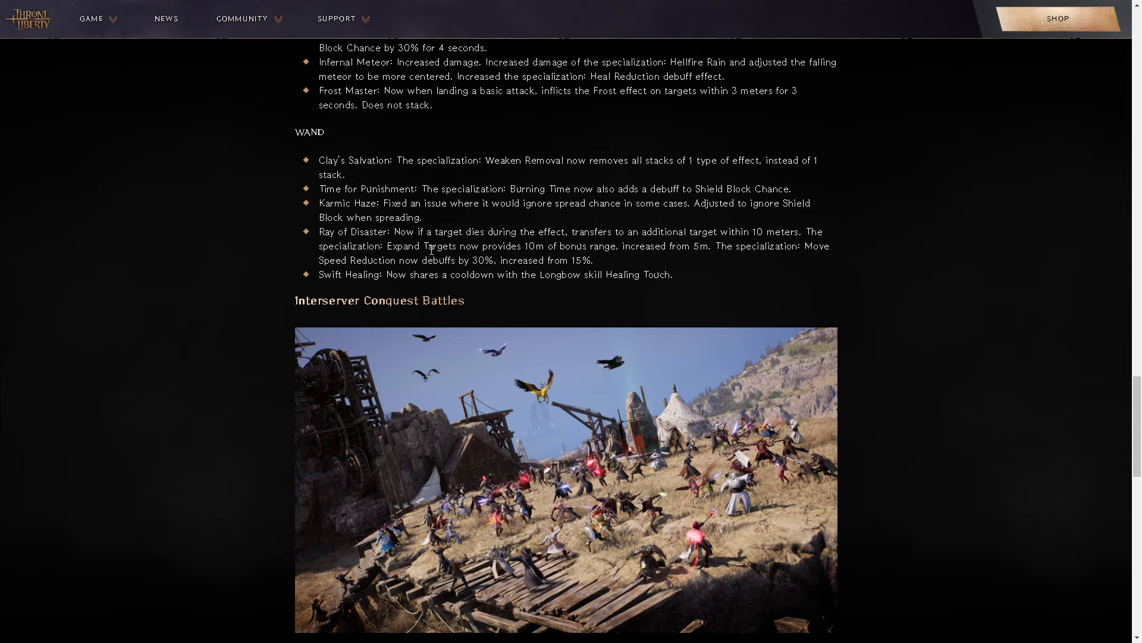
pyautogui.scroll(3)
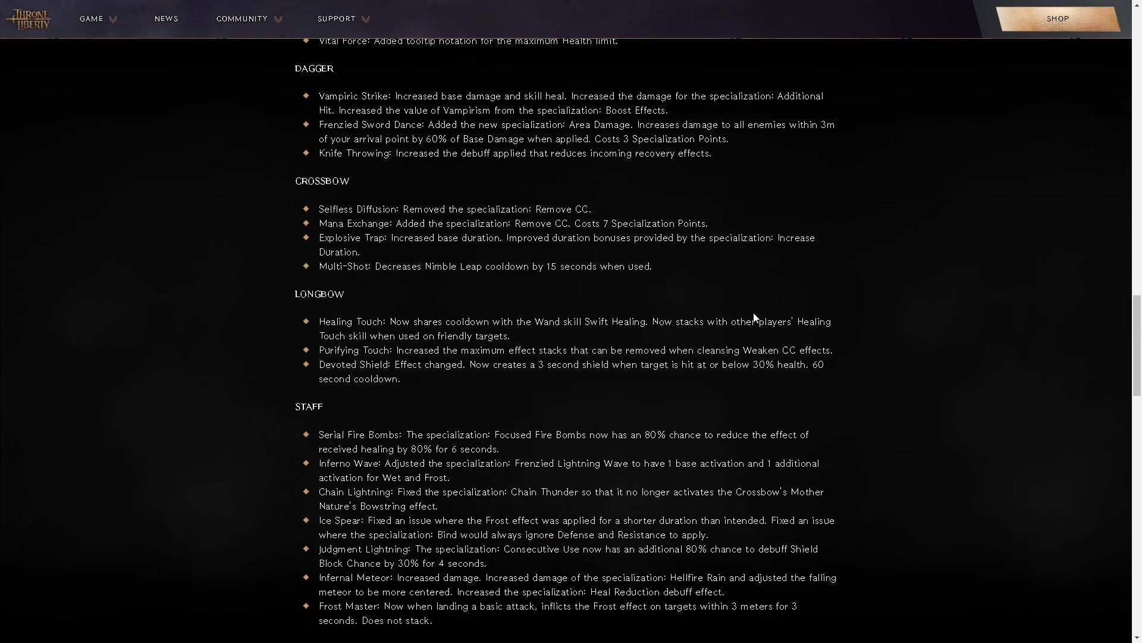
pyautogui.moveTo(286, 385)
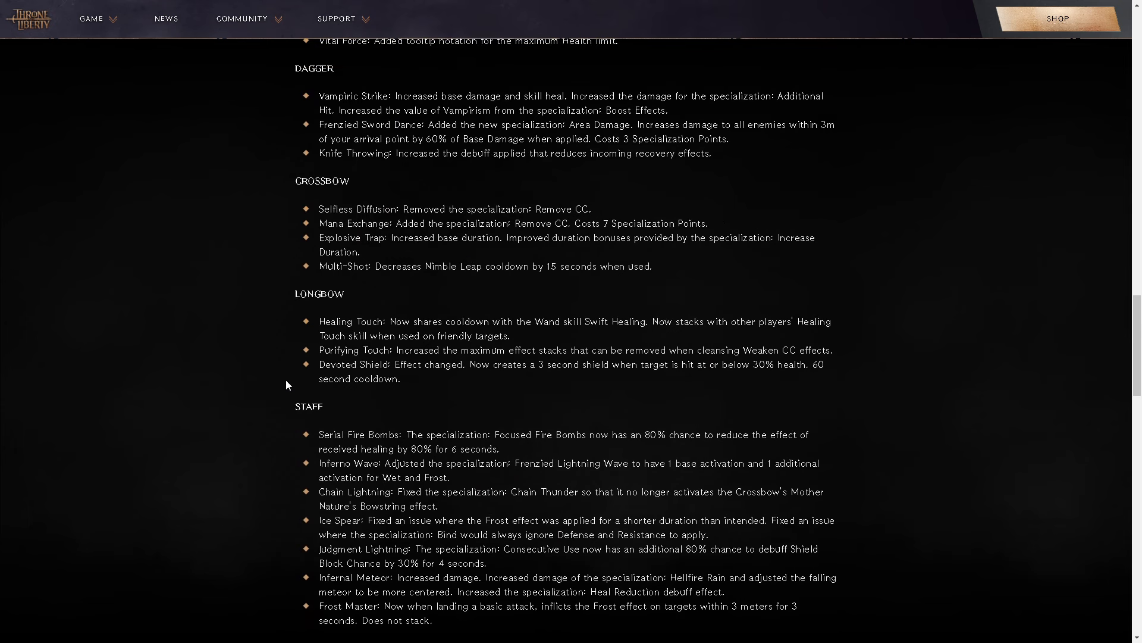
pyautogui.moveTo(288, 366)
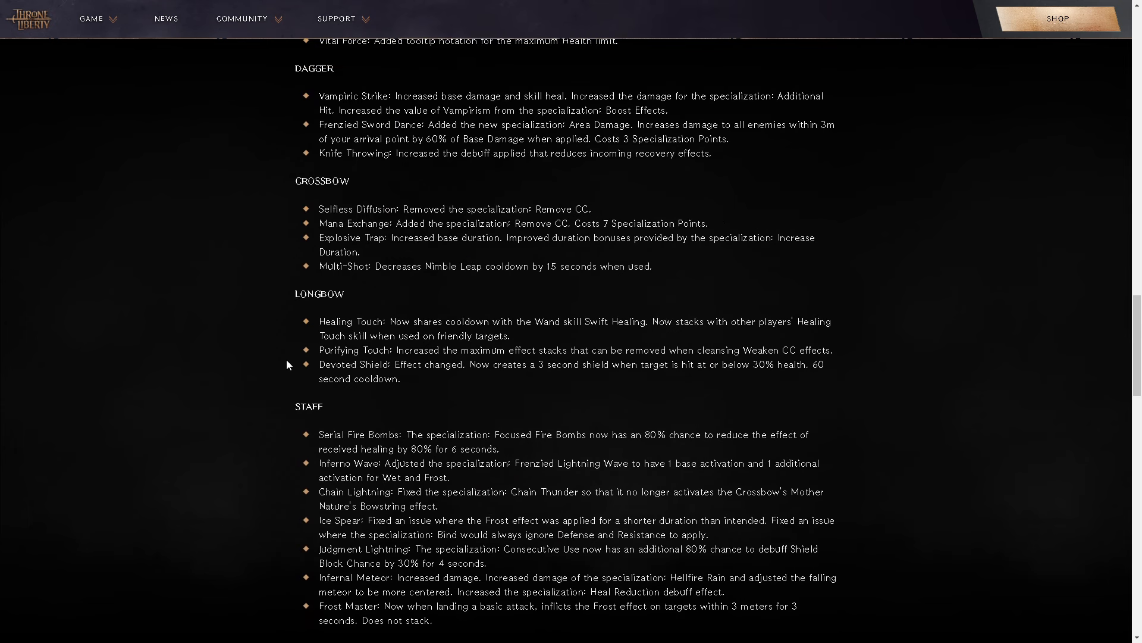
pyautogui.moveTo(282, 361)
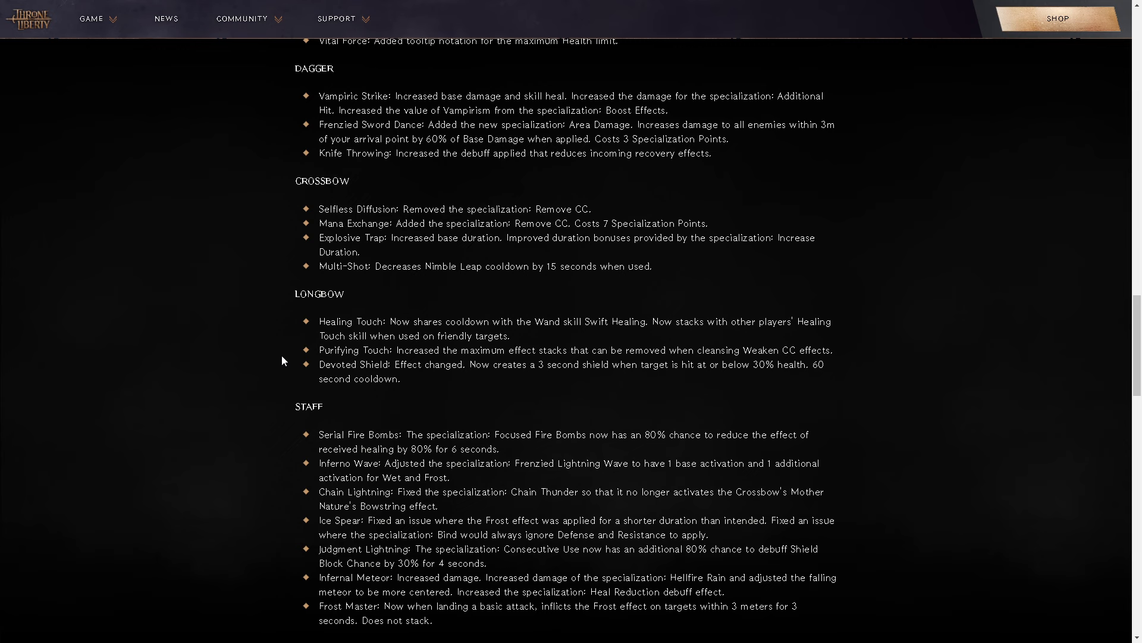
pyautogui.moveTo(325, 333)
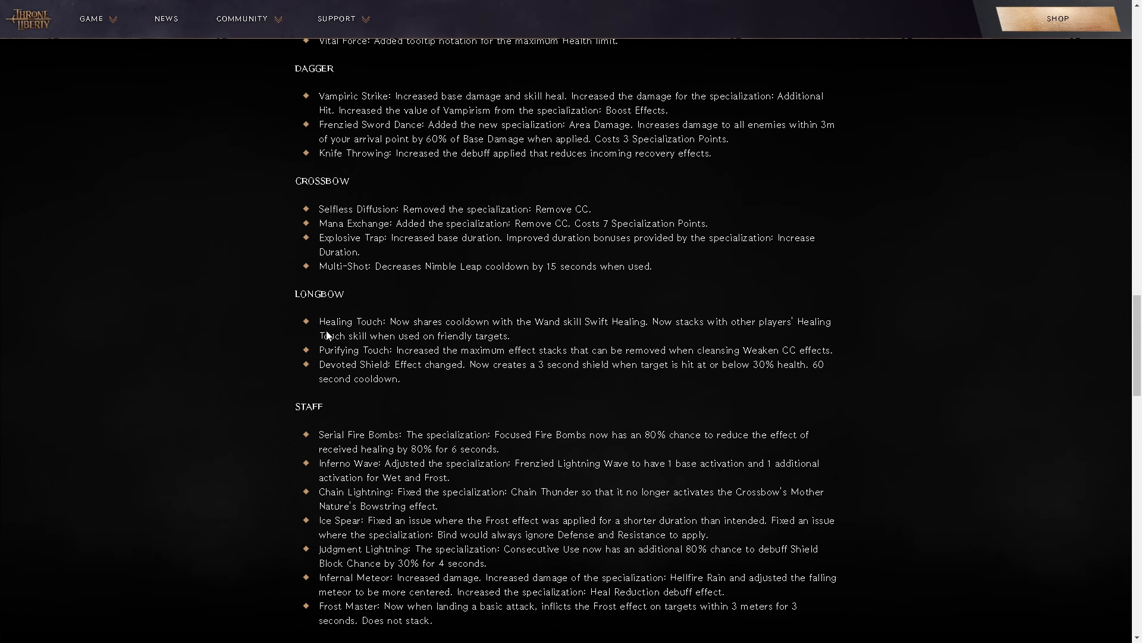
pyautogui.moveTo(637, 339)
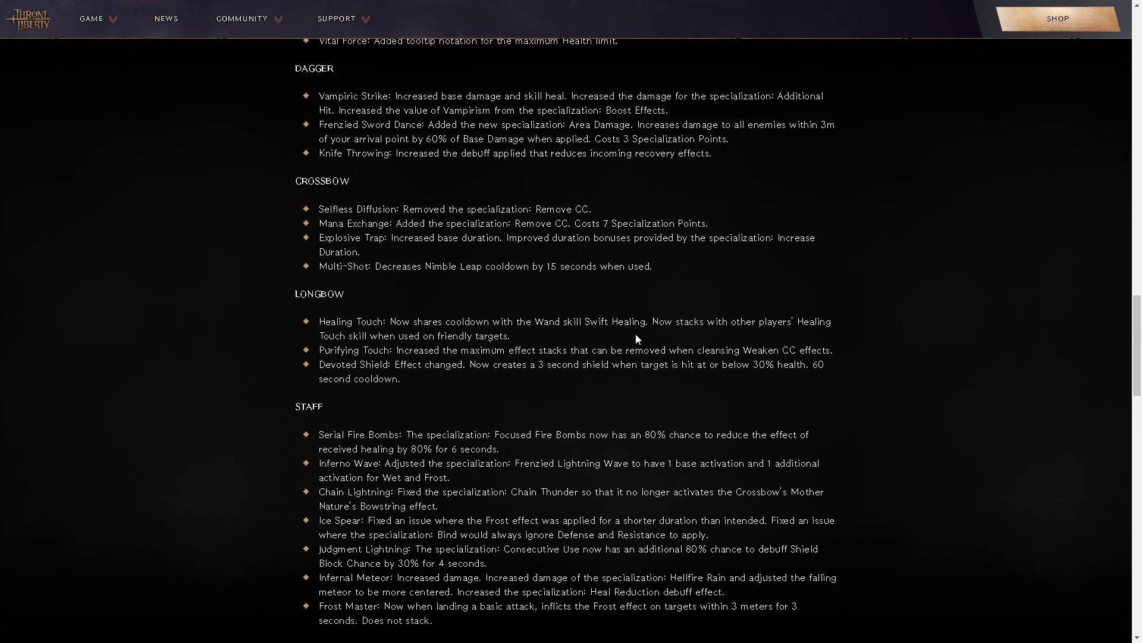
pyautogui.moveTo(595, 349)
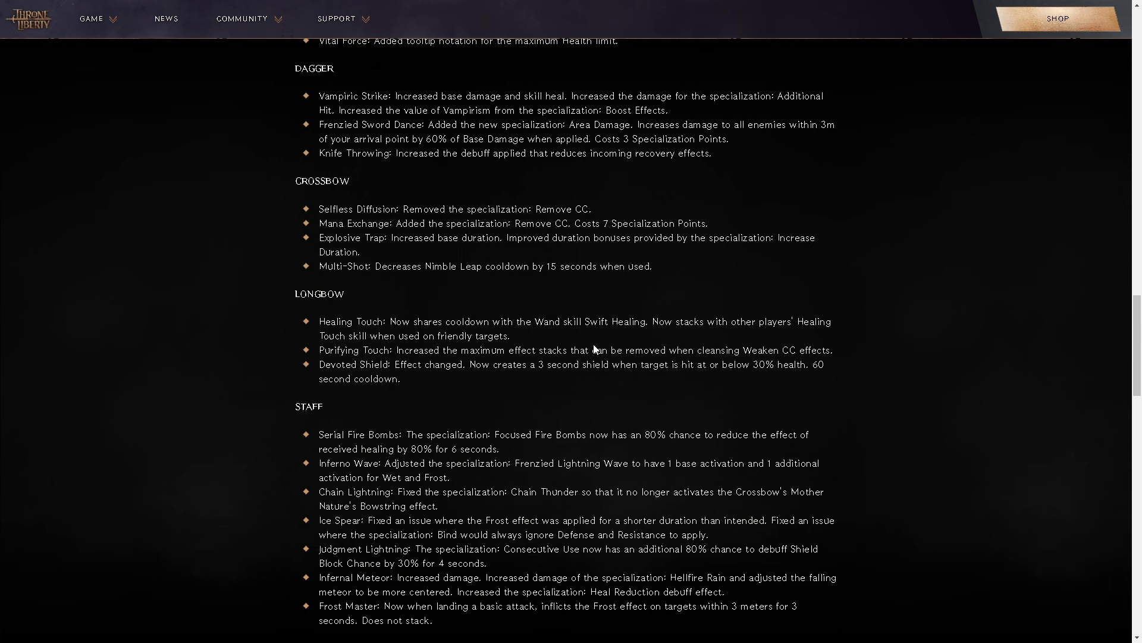
pyautogui.moveTo(535, 339)
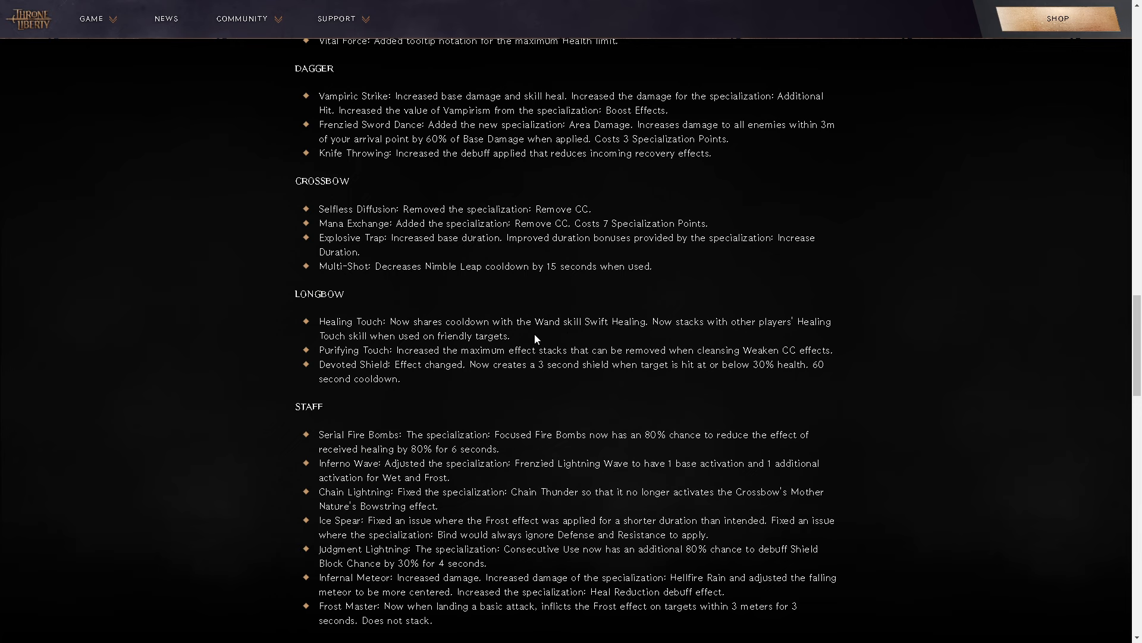
pyautogui.moveTo(692, 338)
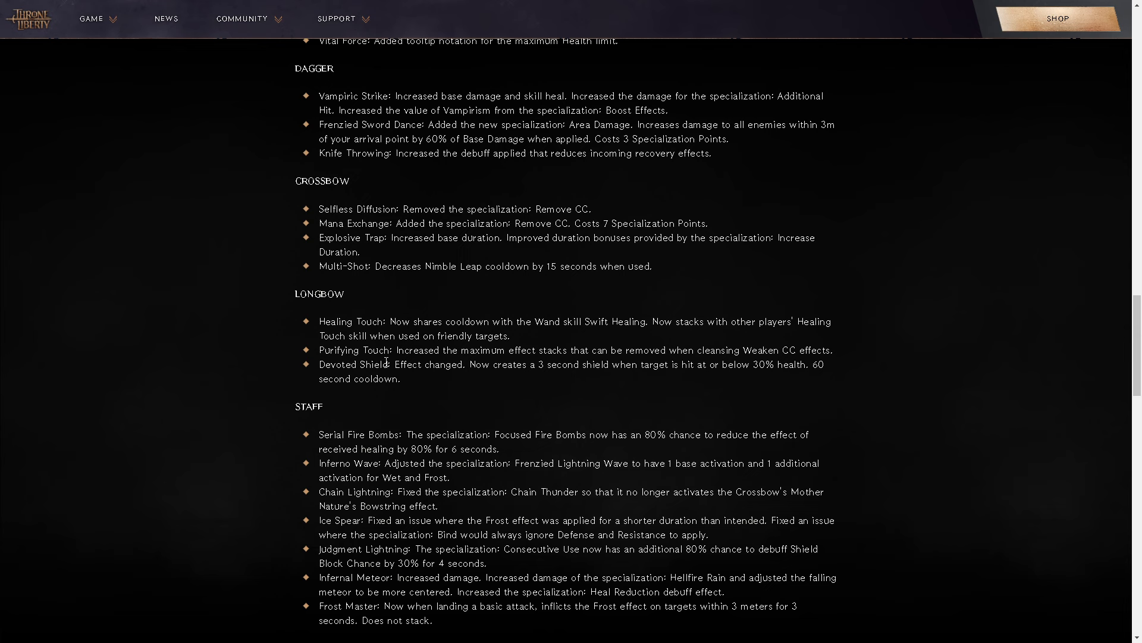
pyautogui.moveTo(298, 319)
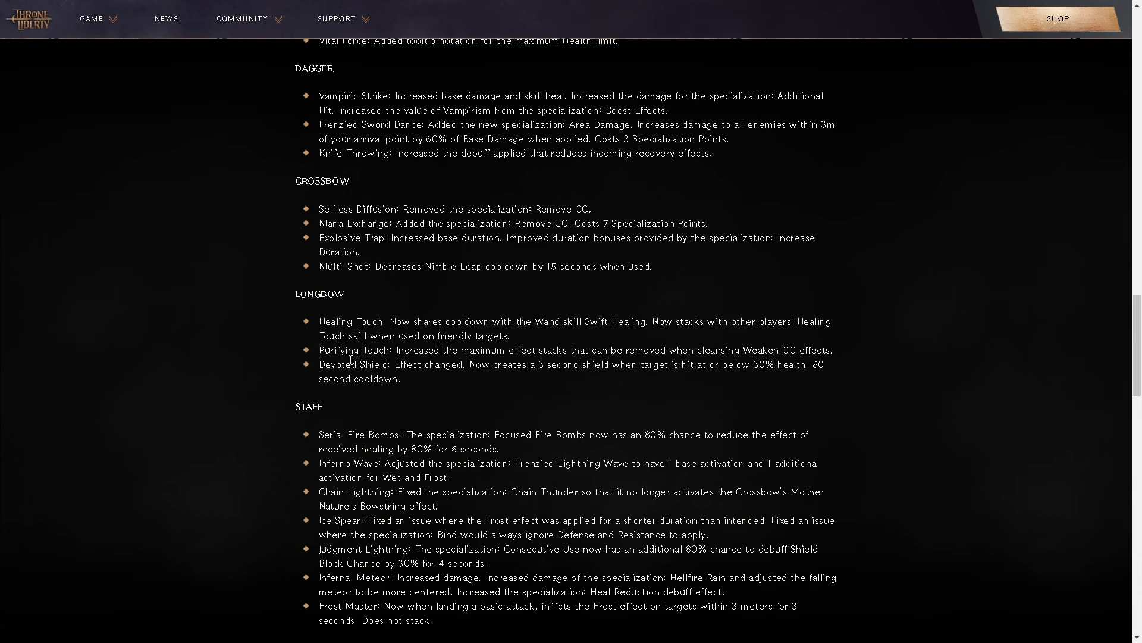
pyautogui.moveTo(593, 347)
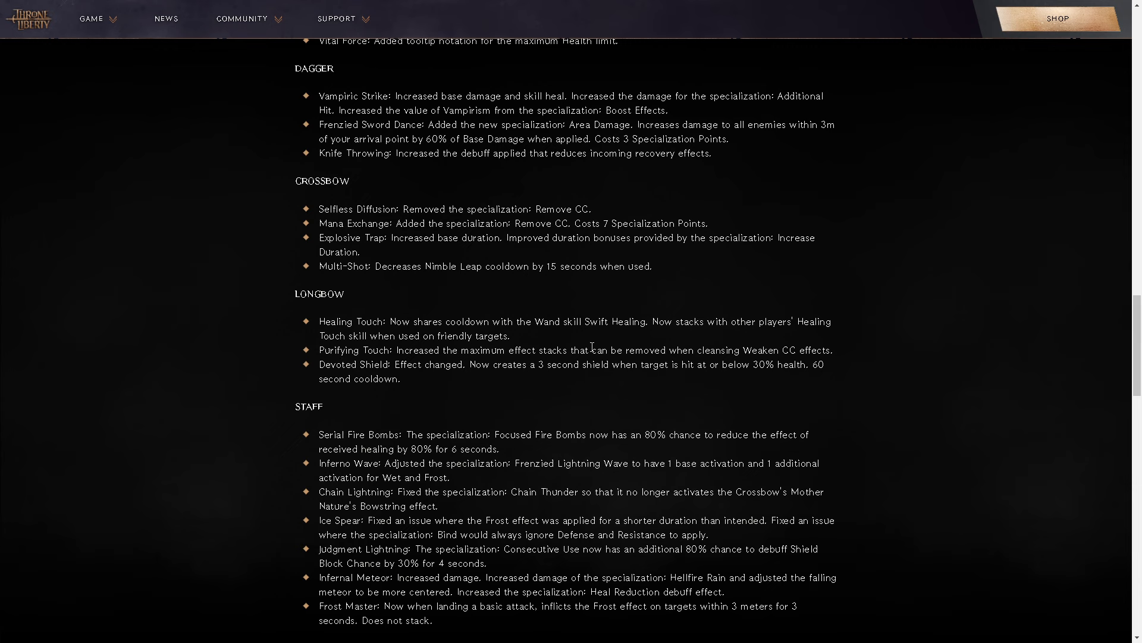
pyautogui.moveTo(583, 349)
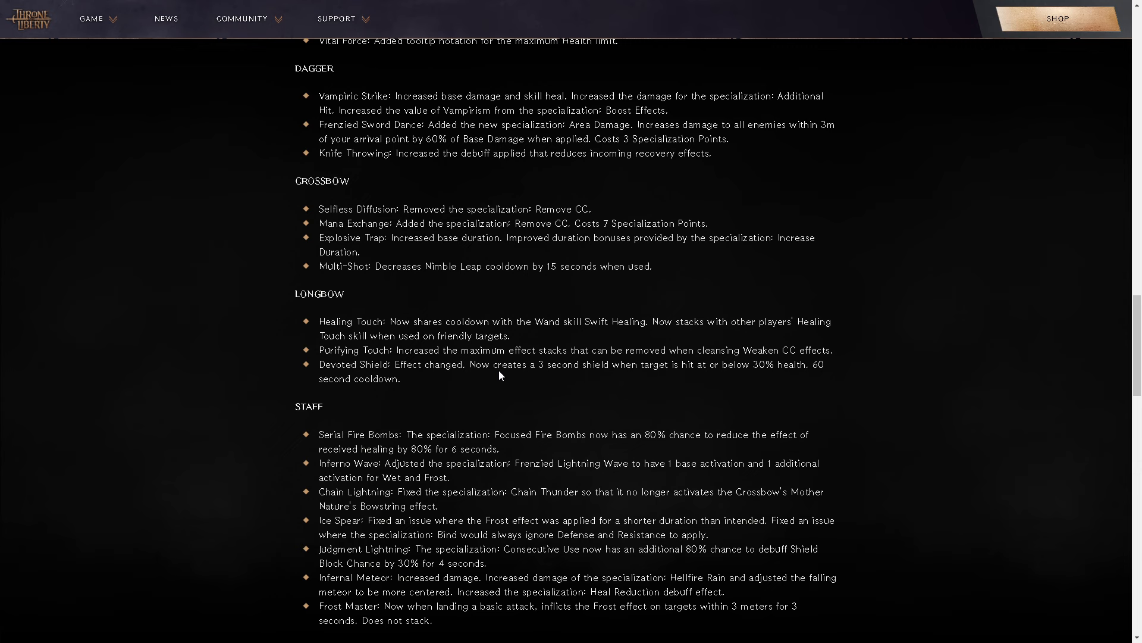
pyautogui.moveTo(428, 408)
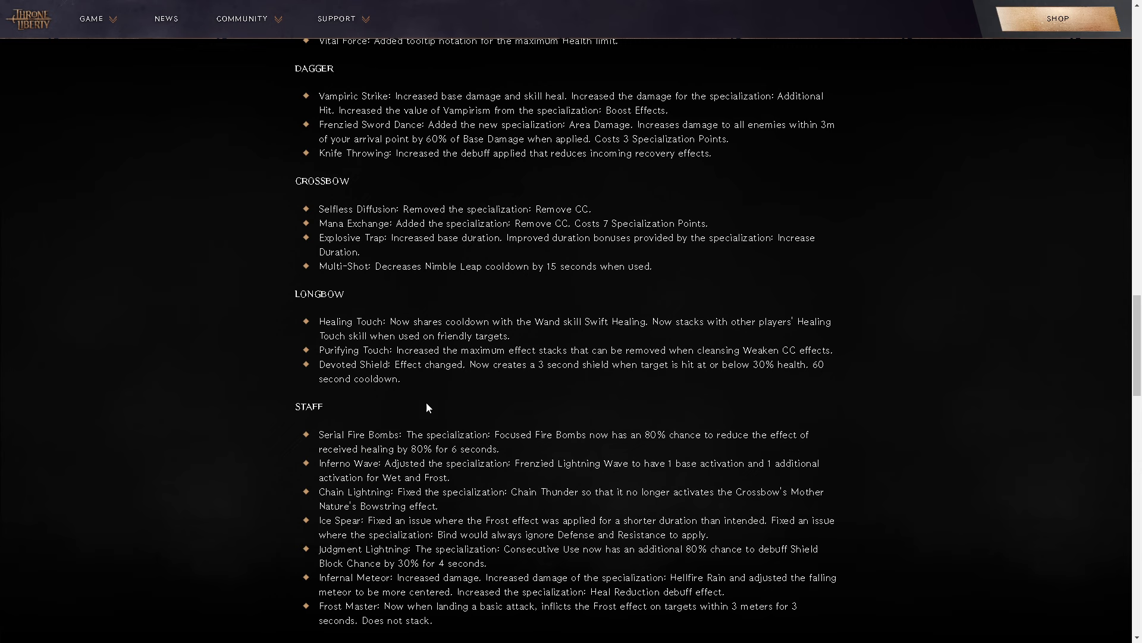
pyautogui.moveTo(425, 392)
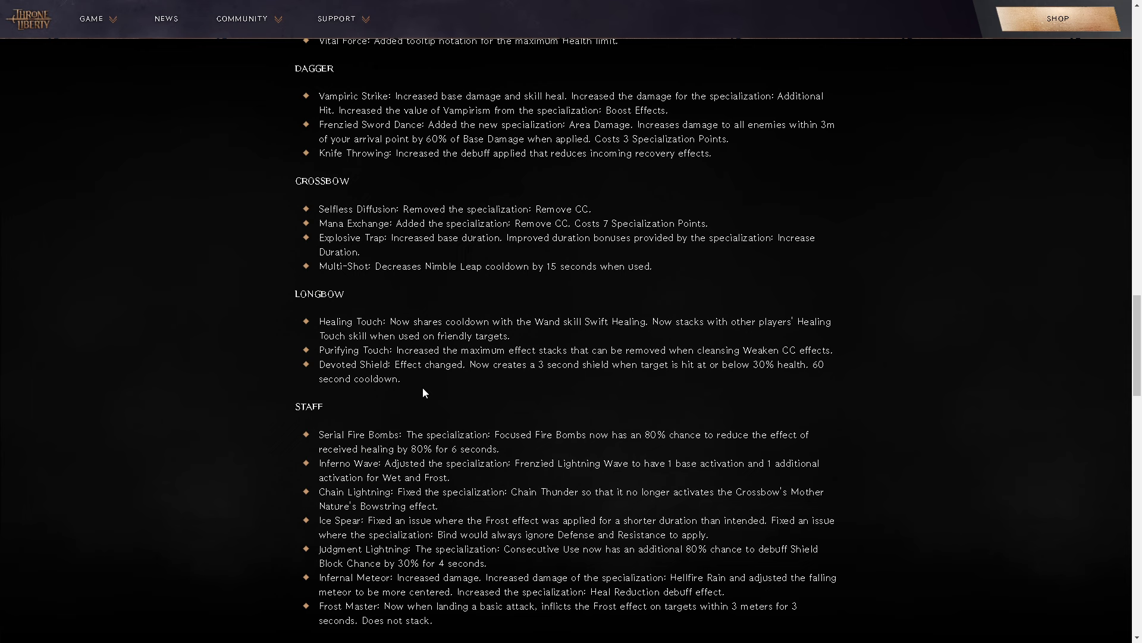
pyautogui.moveTo(407, 360)
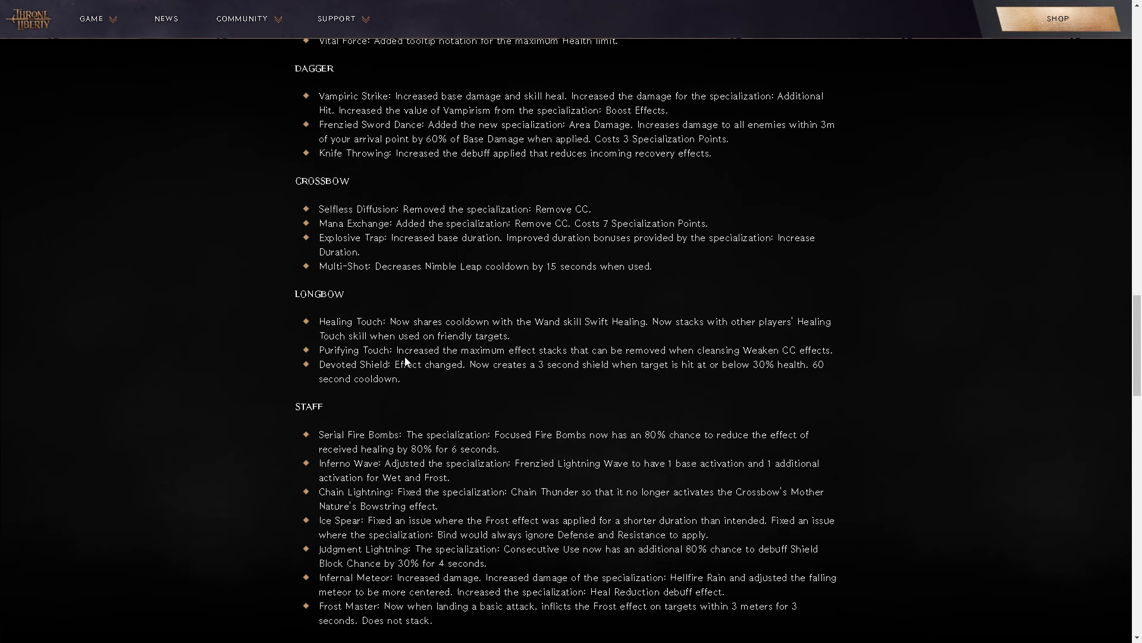
pyautogui.moveTo(693, 348)
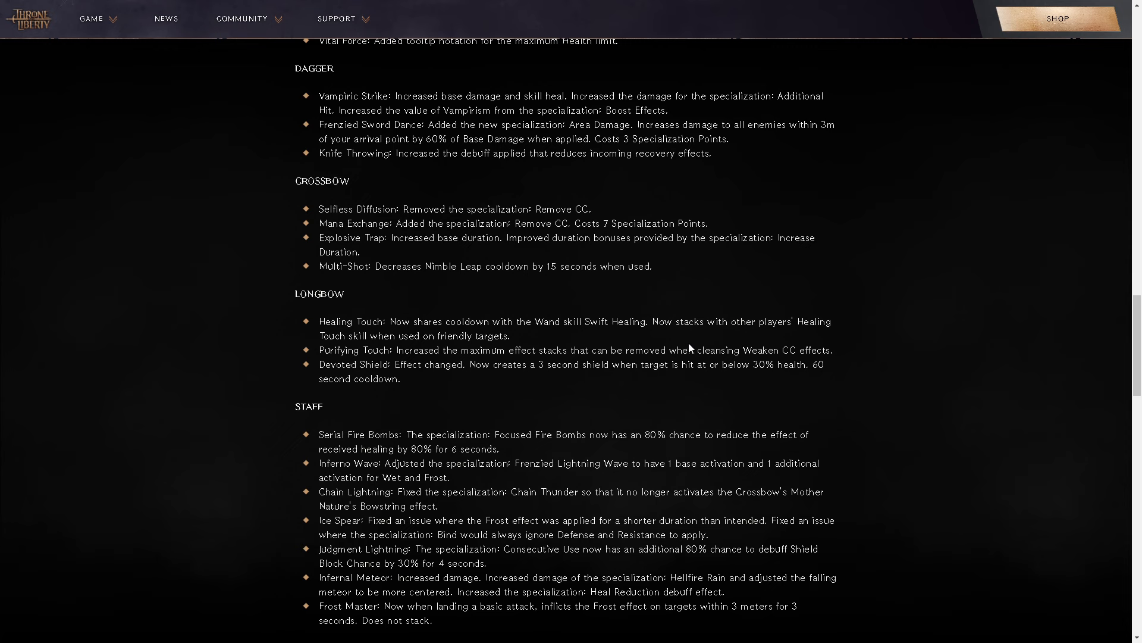
pyautogui.moveTo(502, 383)
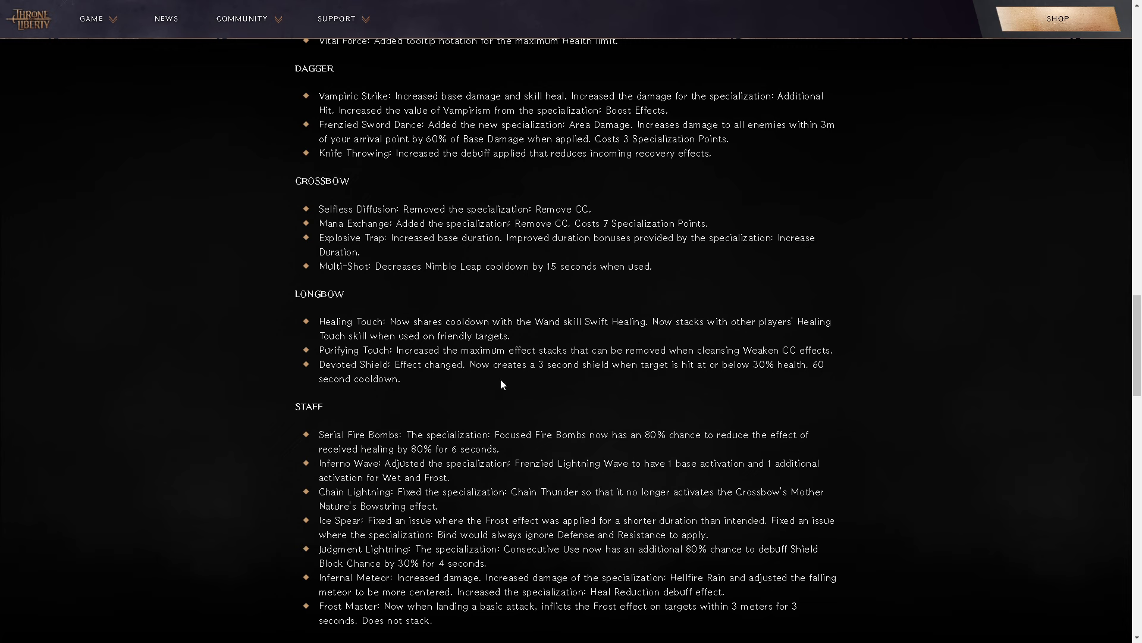
pyautogui.moveTo(730, 353)
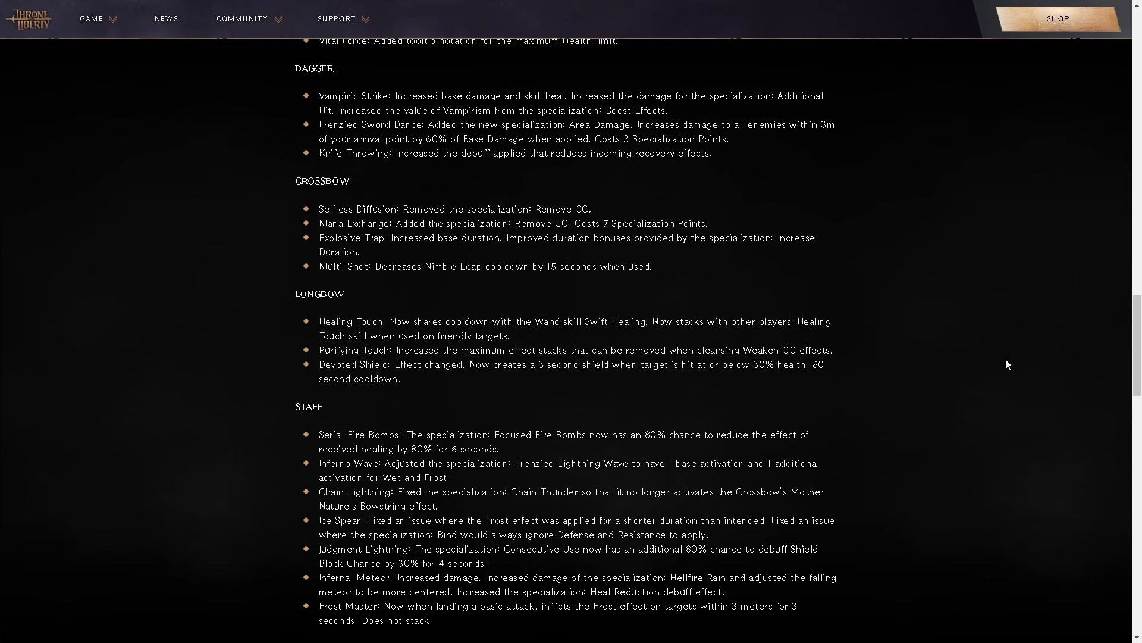
pyautogui.moveTo(921, 375)
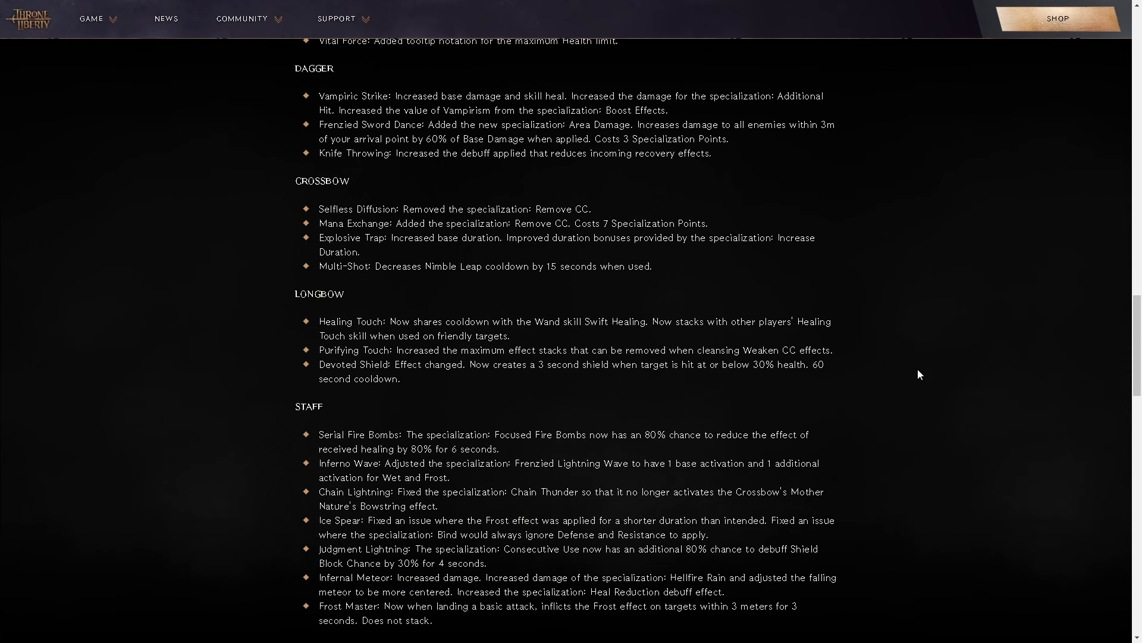
pyautogui.moveTo(930, 383)
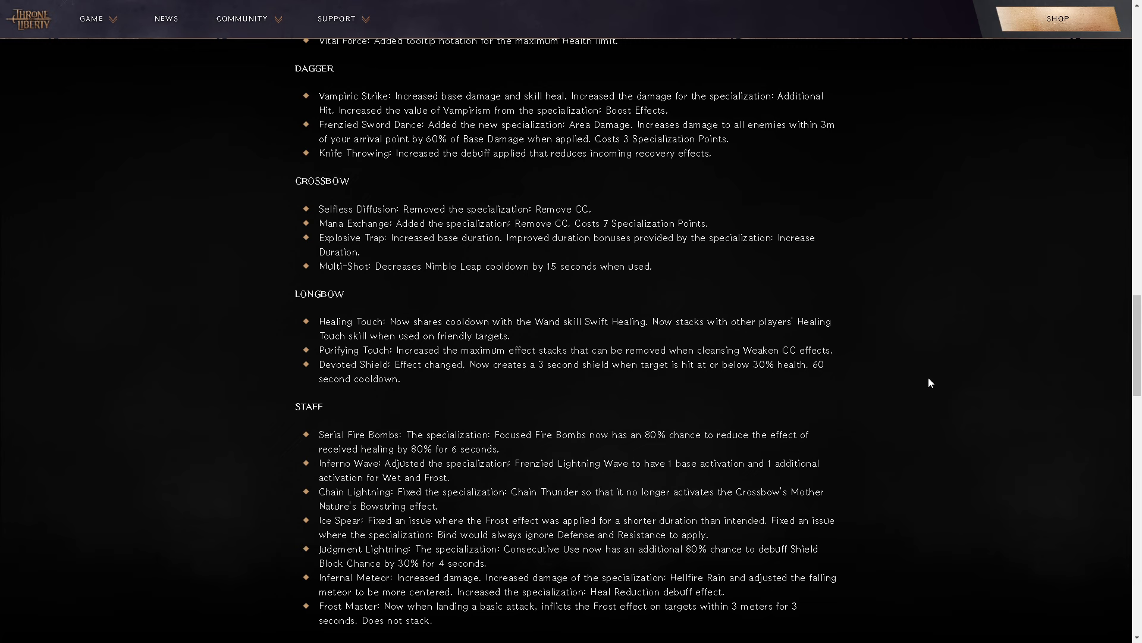
pyautogui.moveTo(311, 382)
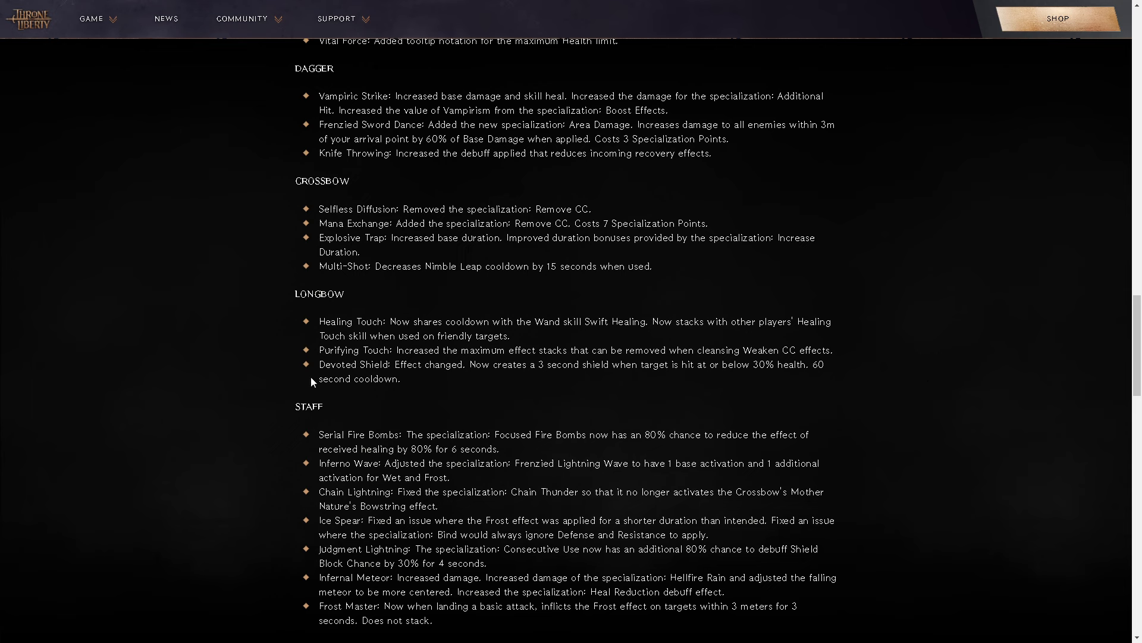
# Highlight the Longbow Devoted Shield line about its 3-second shield and 60-second cooldown.
pyautogui.moveTo(320, 364); pyautogui.dragTo(401, 378)
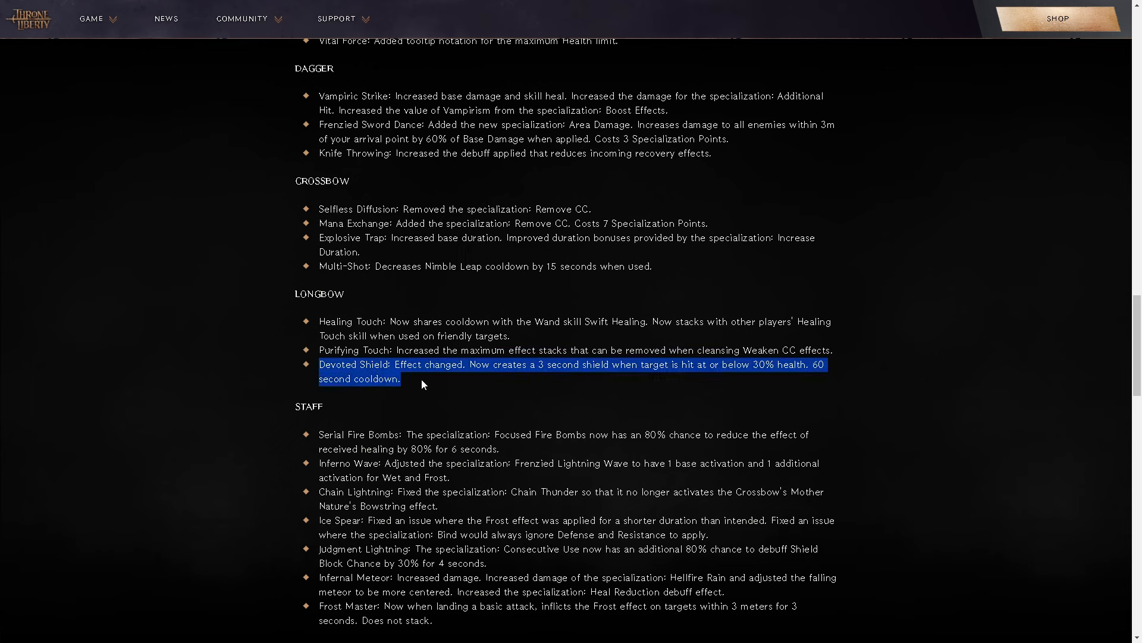
pyautogui.moveTo(428, 391)
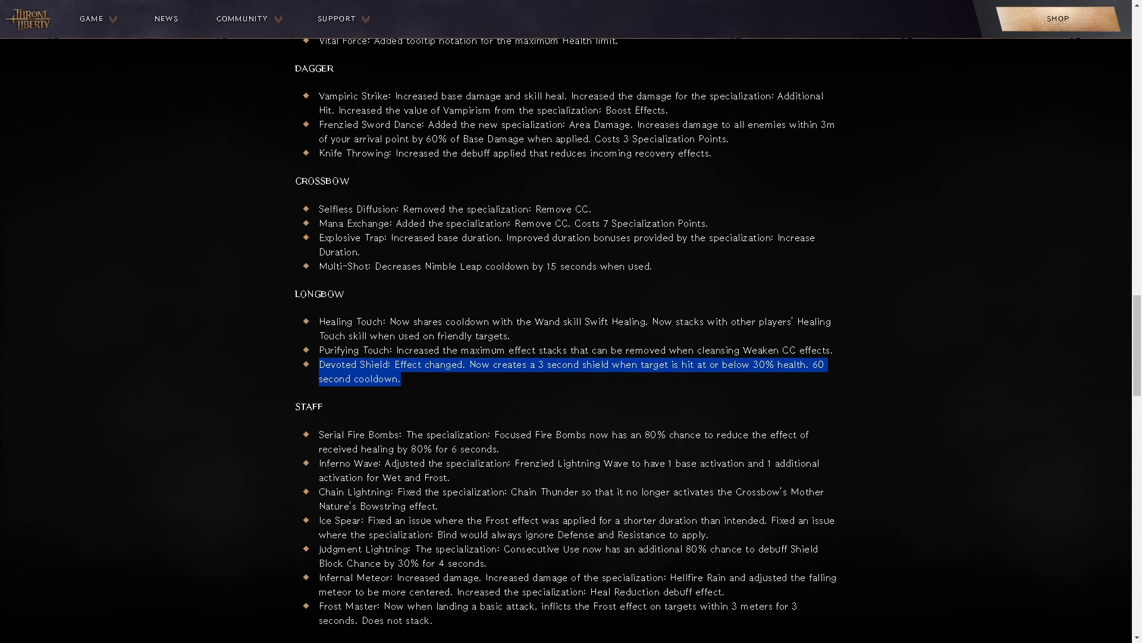
pyautogui.moveTo(572, 485)
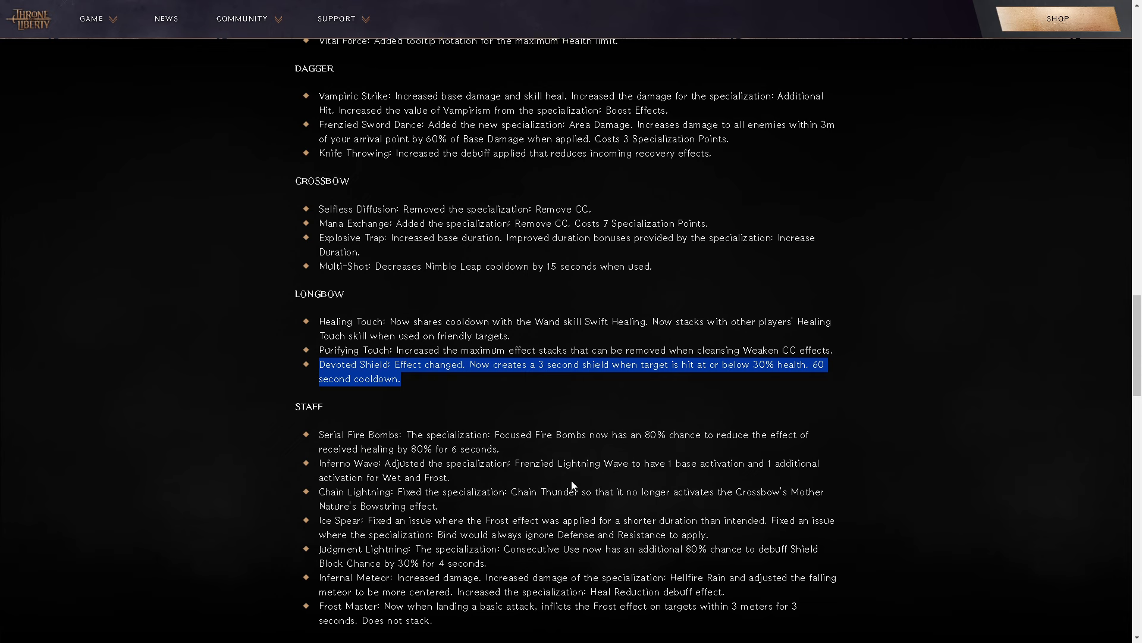
# Scroll down to the Staff changes and the start of the Wand list.
pyautogui.scroll(-3)
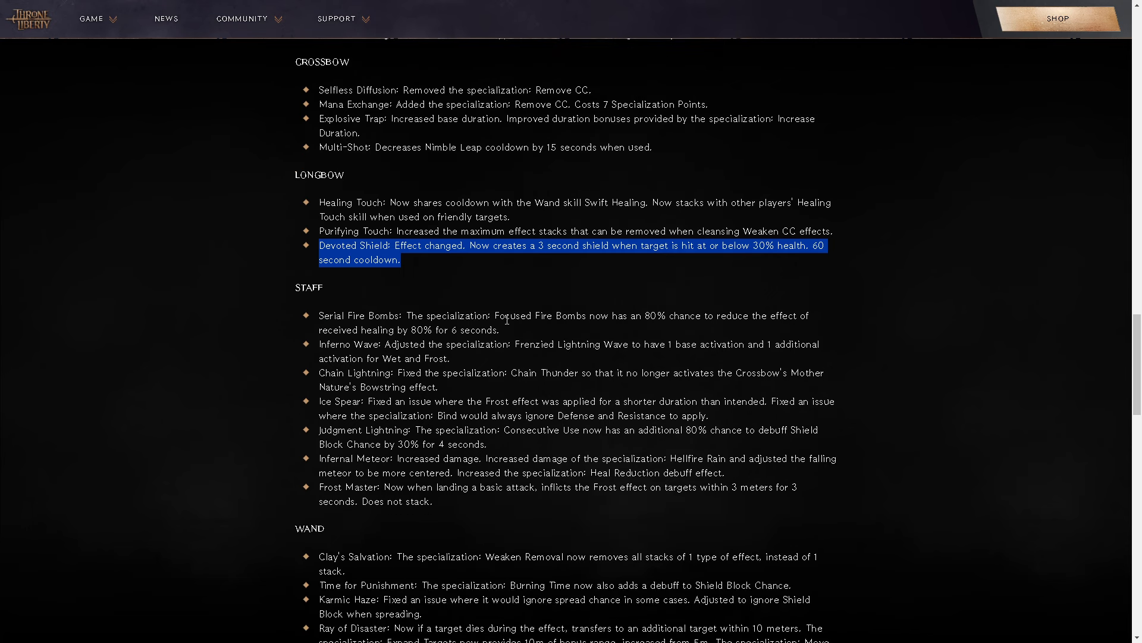
pyautogui.moveTo(517, 333)
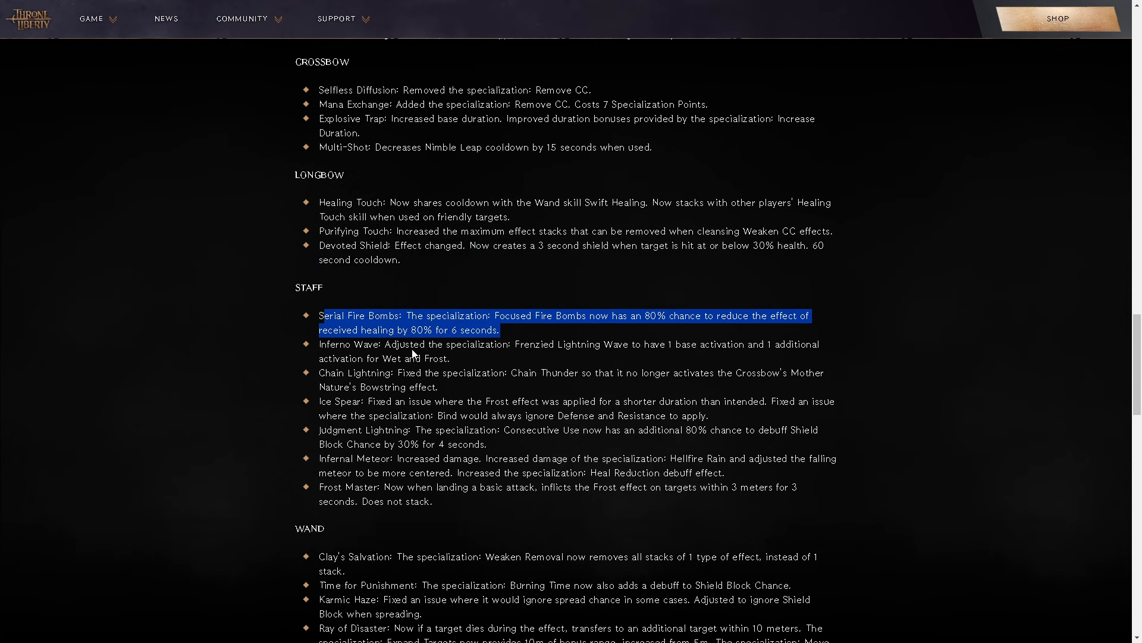
pyautogui.moveTo(579, 361)
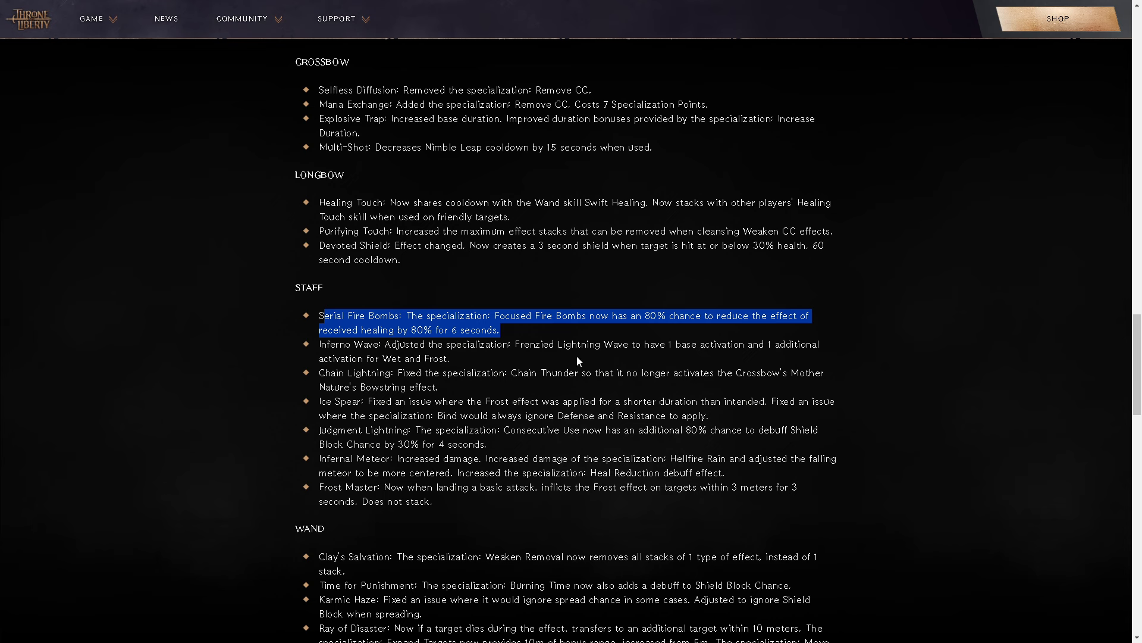
pyautogui.moveTo(591, 347)
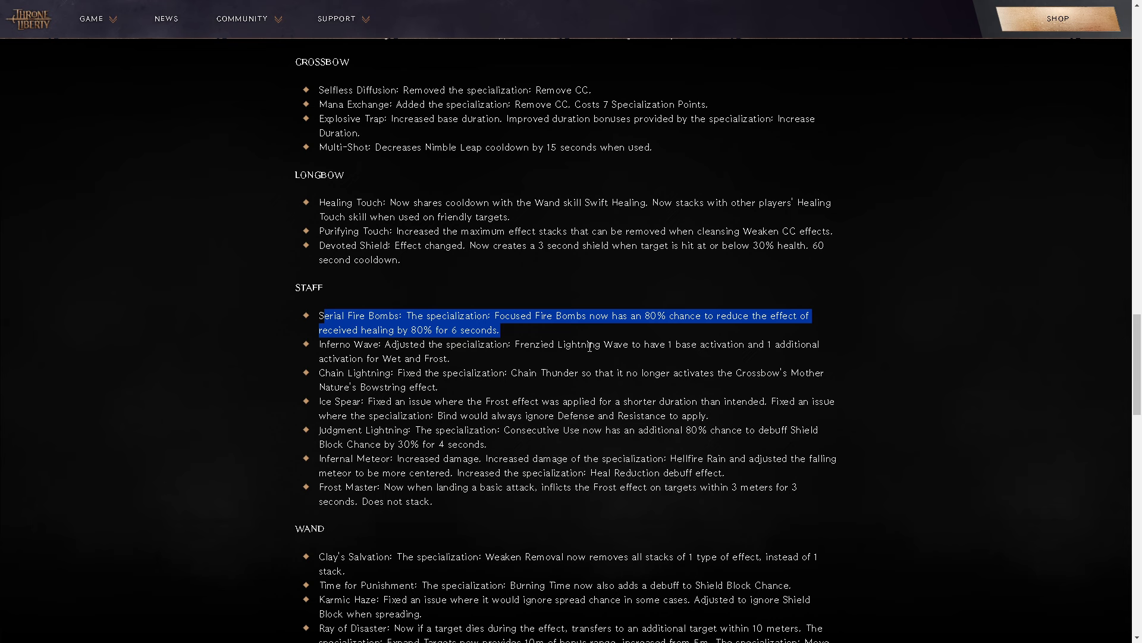
pyautogui.moveTo(300, 395)
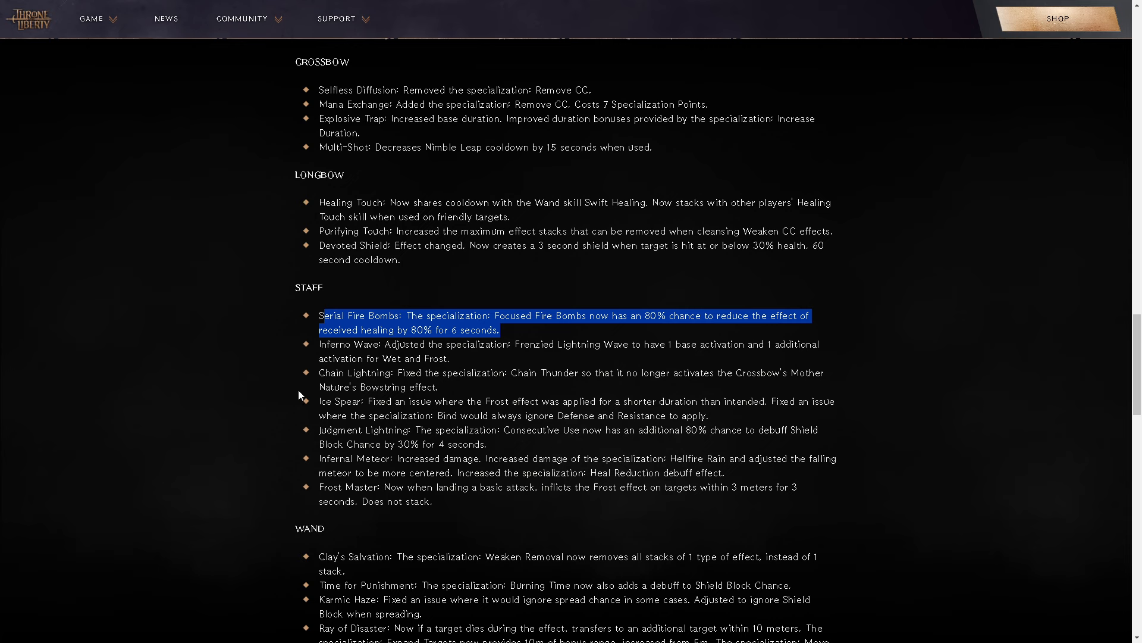
pyautogui.moveTo(637, 388)
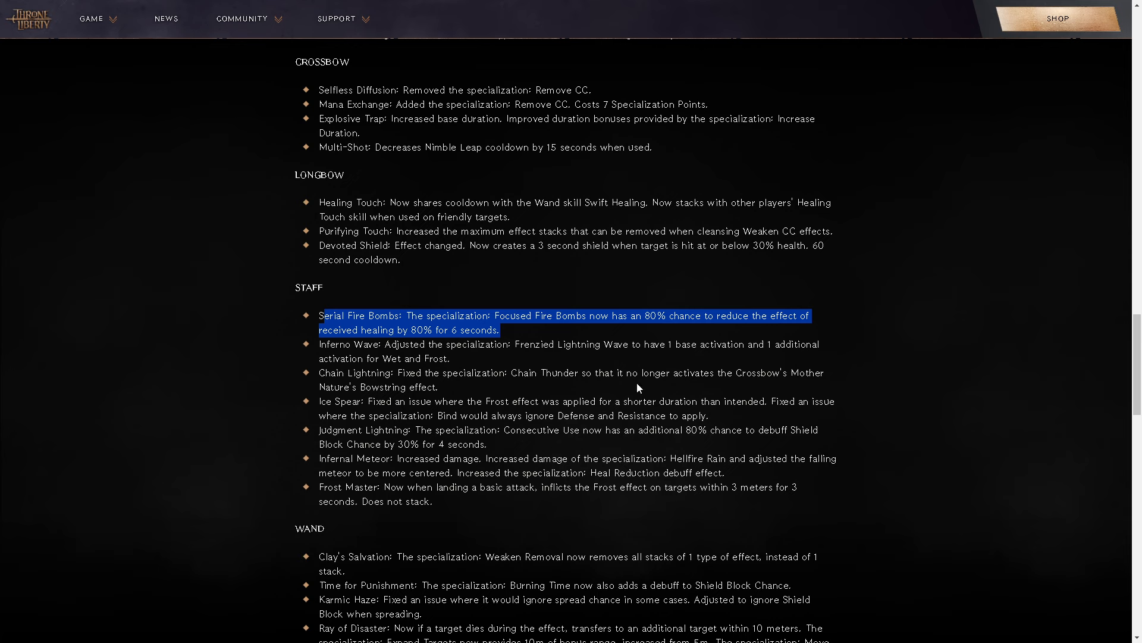
pyautogui.moveTo(622, 413)
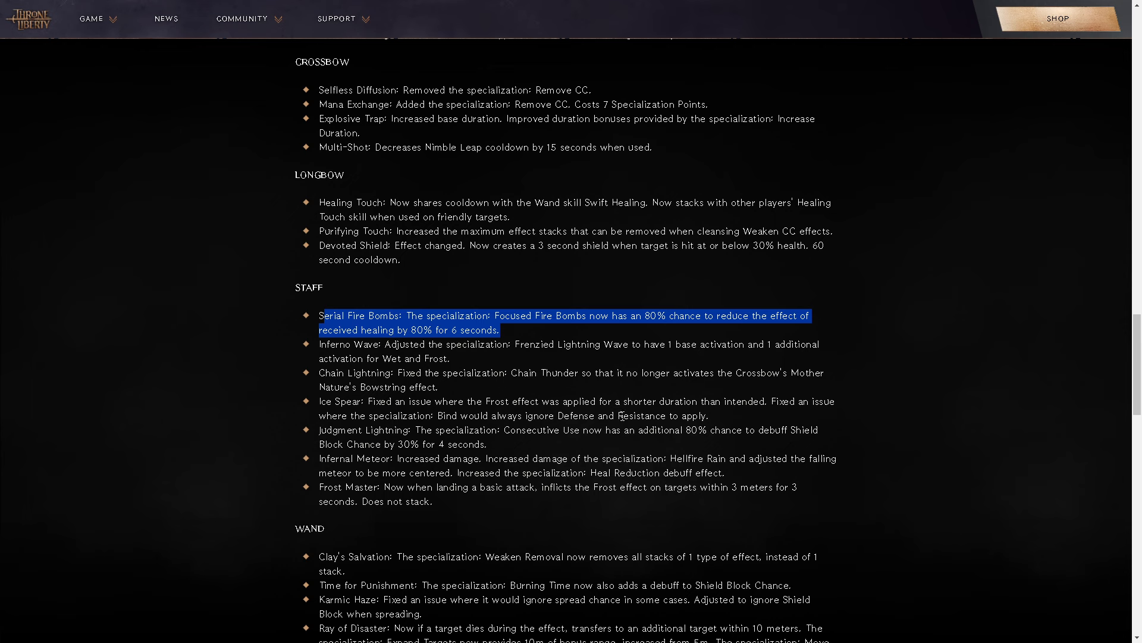
pyautogui.moveTo(641, 596)
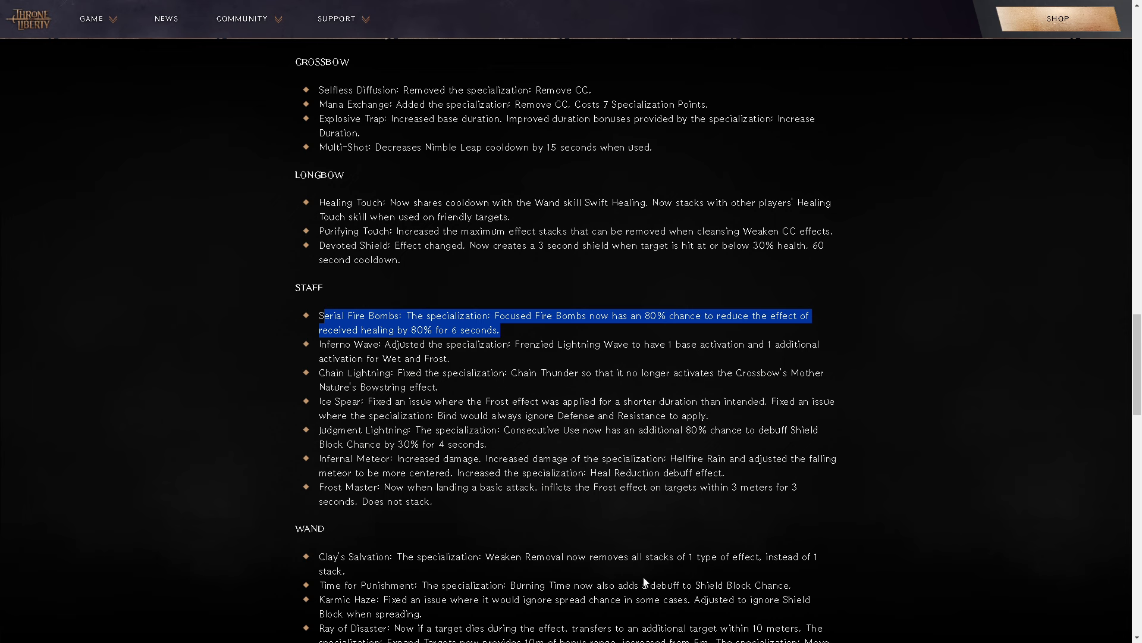
pyautogui.moveTo(597, 557)
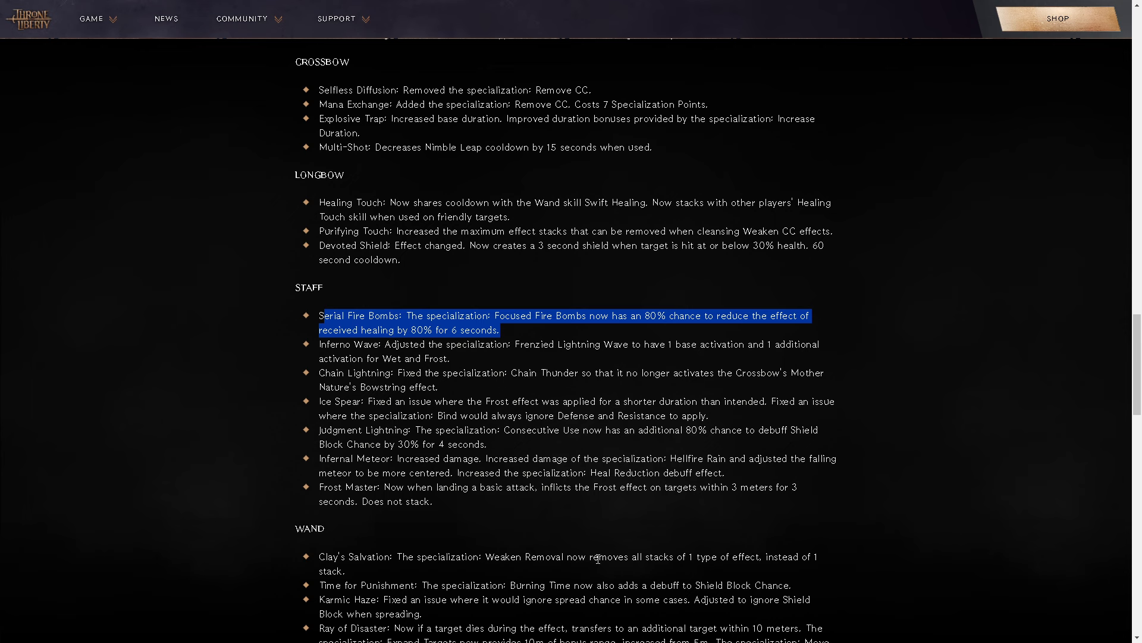
pyautogui.moveTo(318, 538)
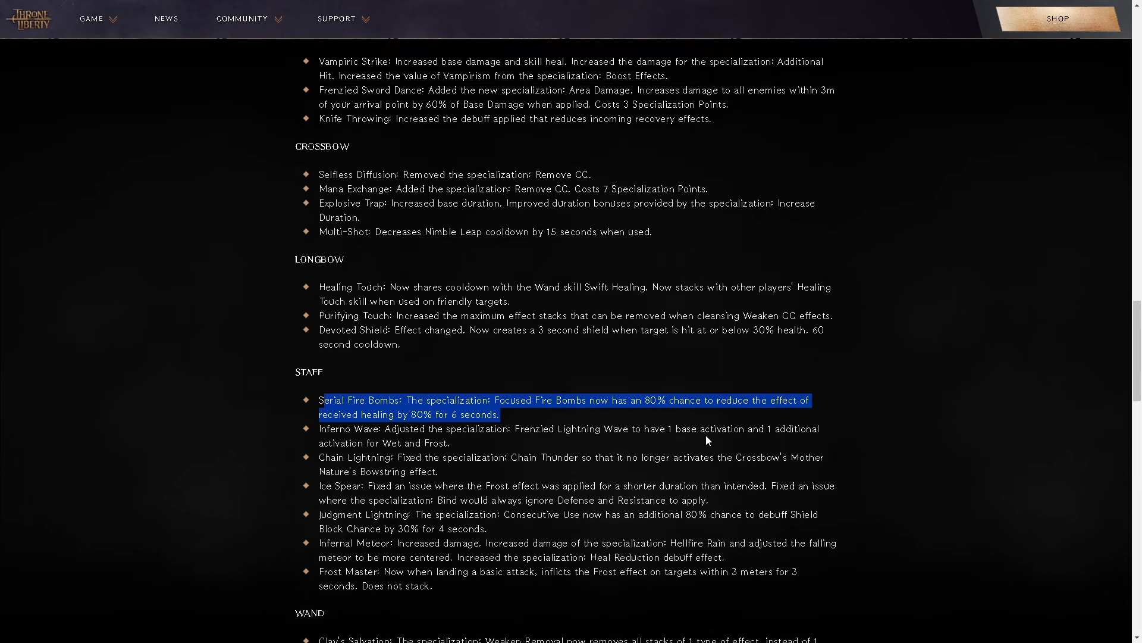
# Scroll back up to the Greatsword and Dagger skill changes.
pyautogui.scroll(3)
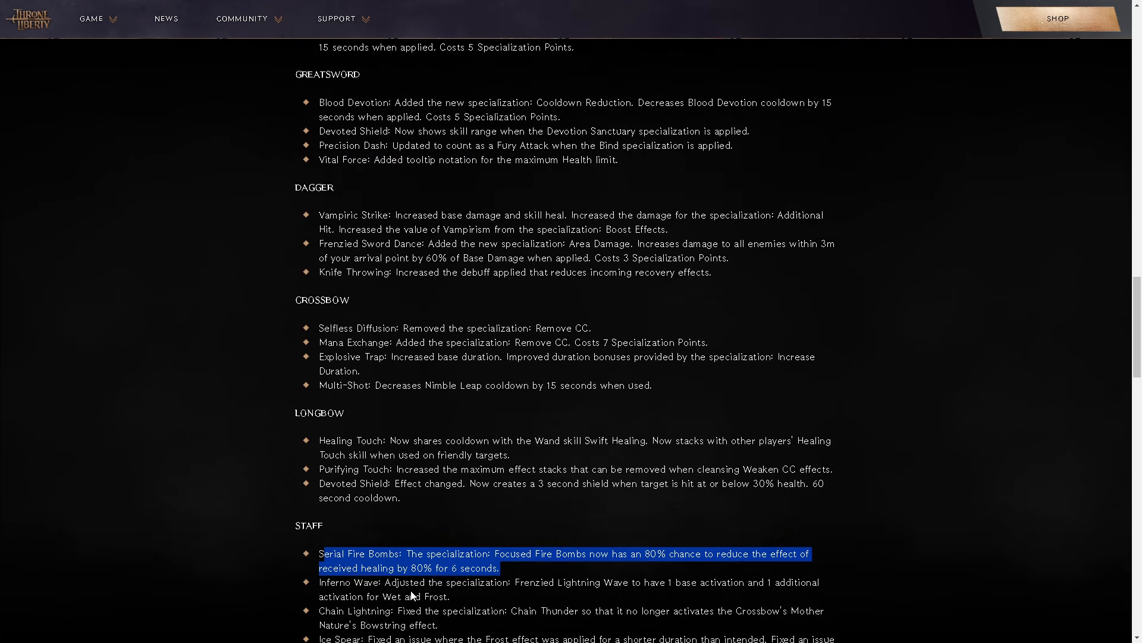
pyautogui.moveTo(577, 501)
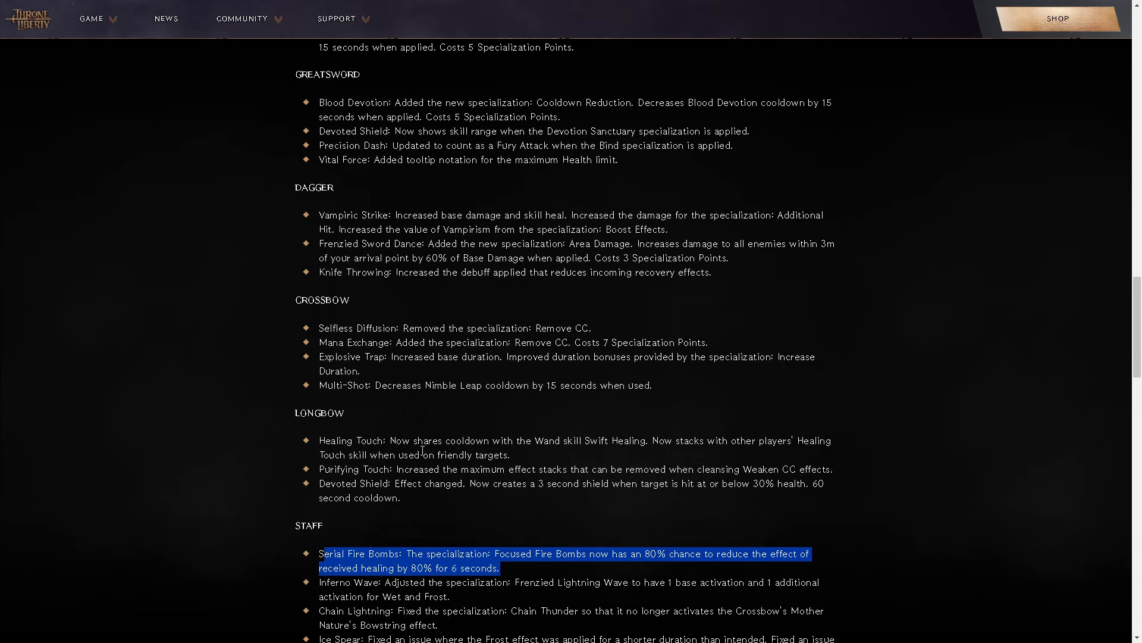
pyautogui.moveTo(658, 588)
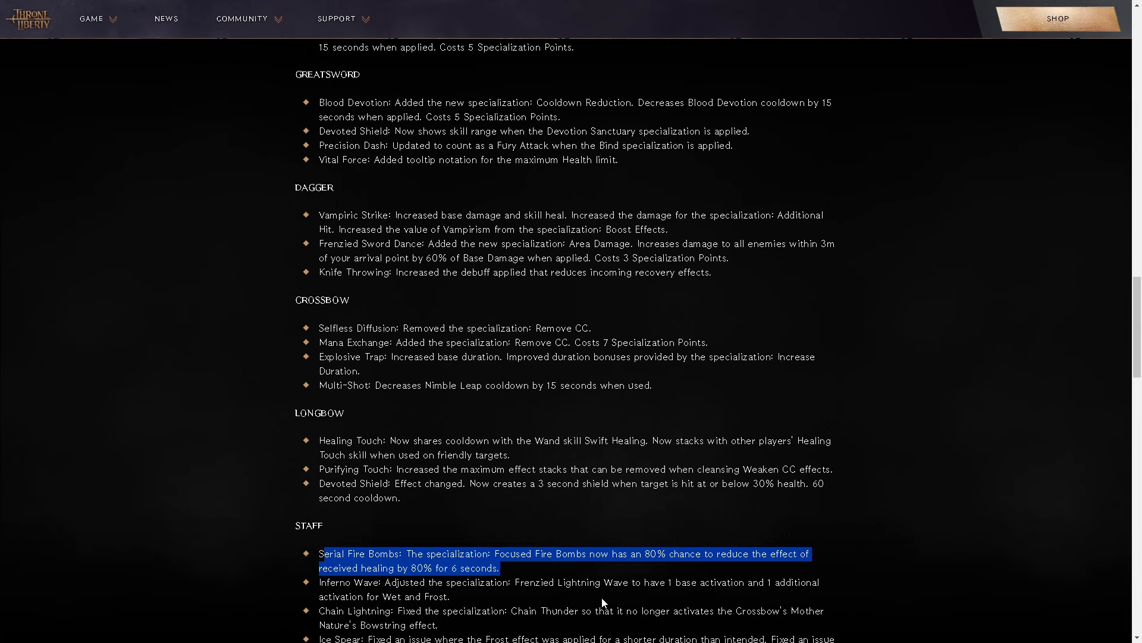
pyautogui.moveTo(713, 524)
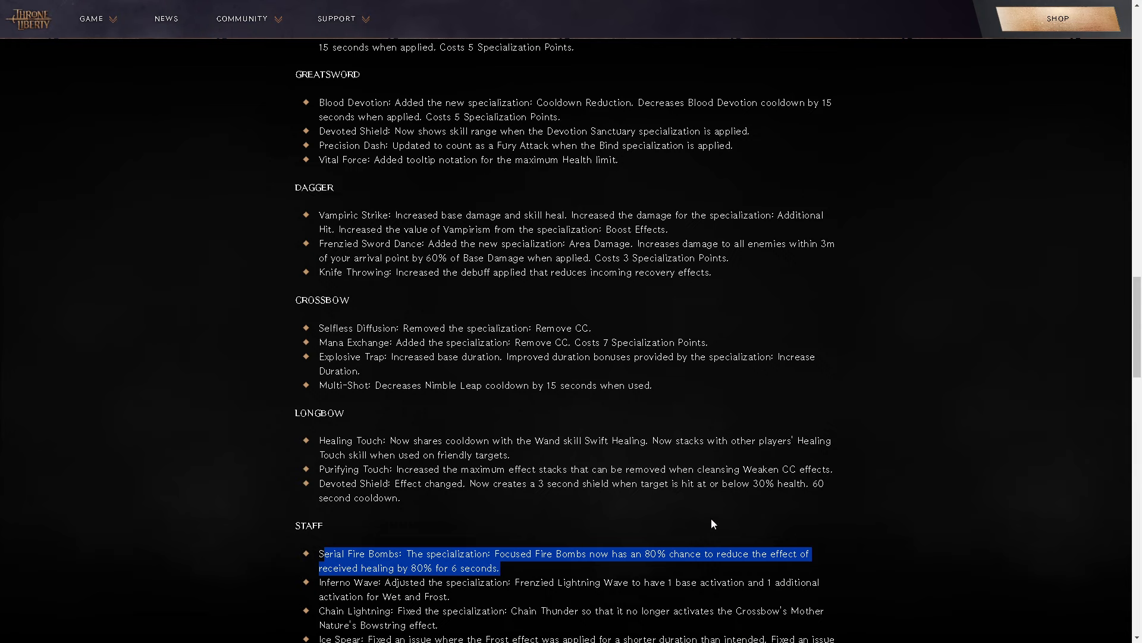
pyautogui.moveTo(234, 590)
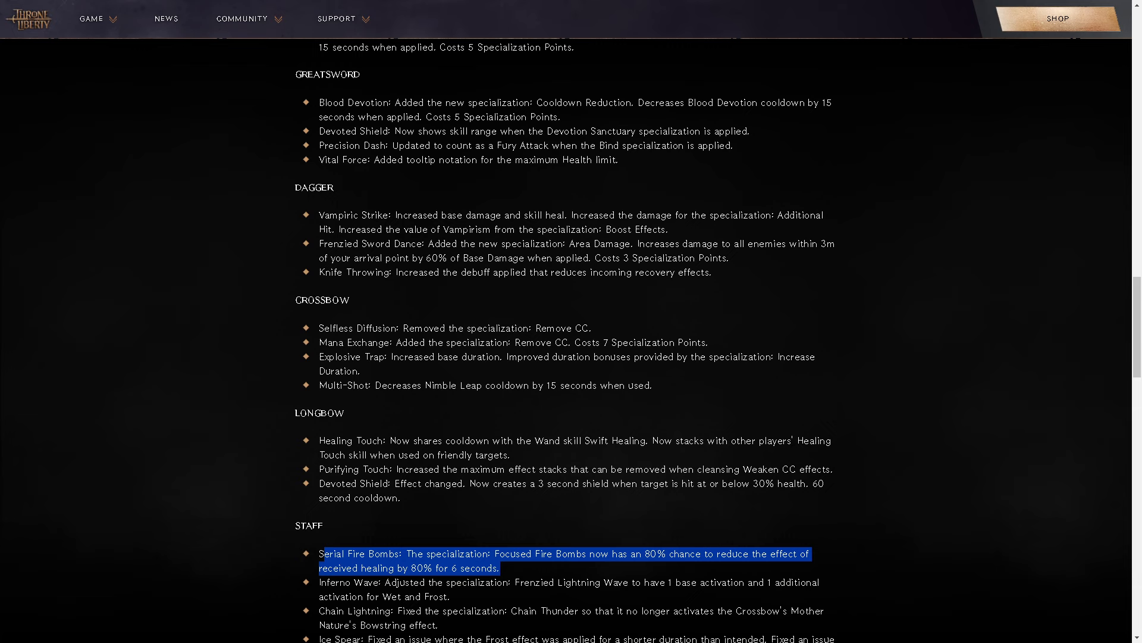
pyautogui.moveTo(212, 359)
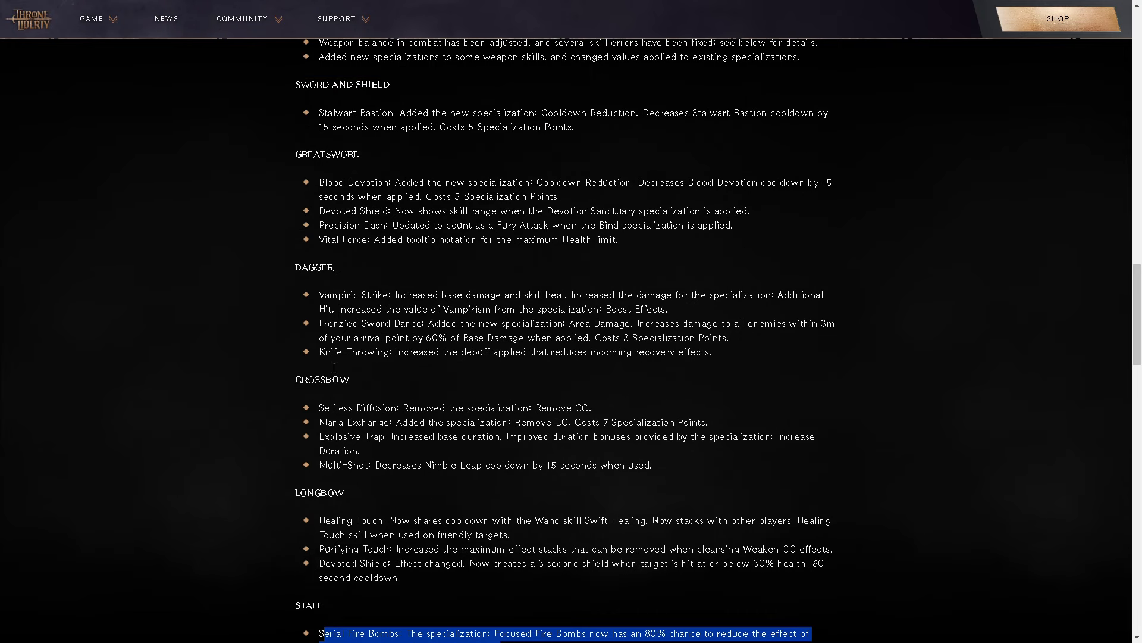
pyautogui.moveTo(864, 185)
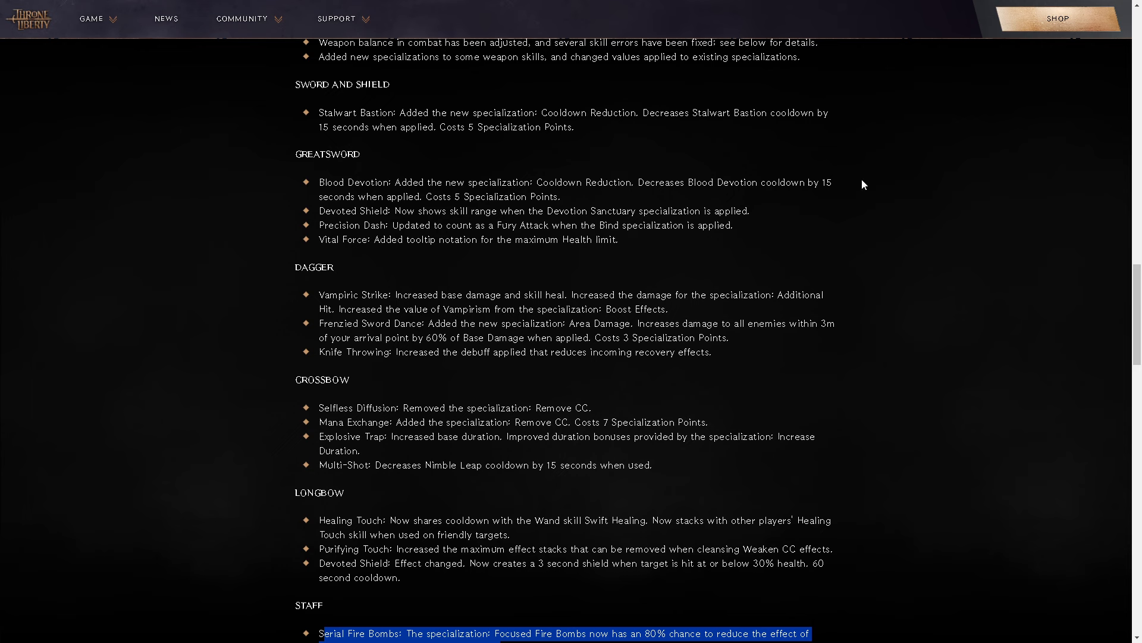
pyautogui.moveTo(222, 309)
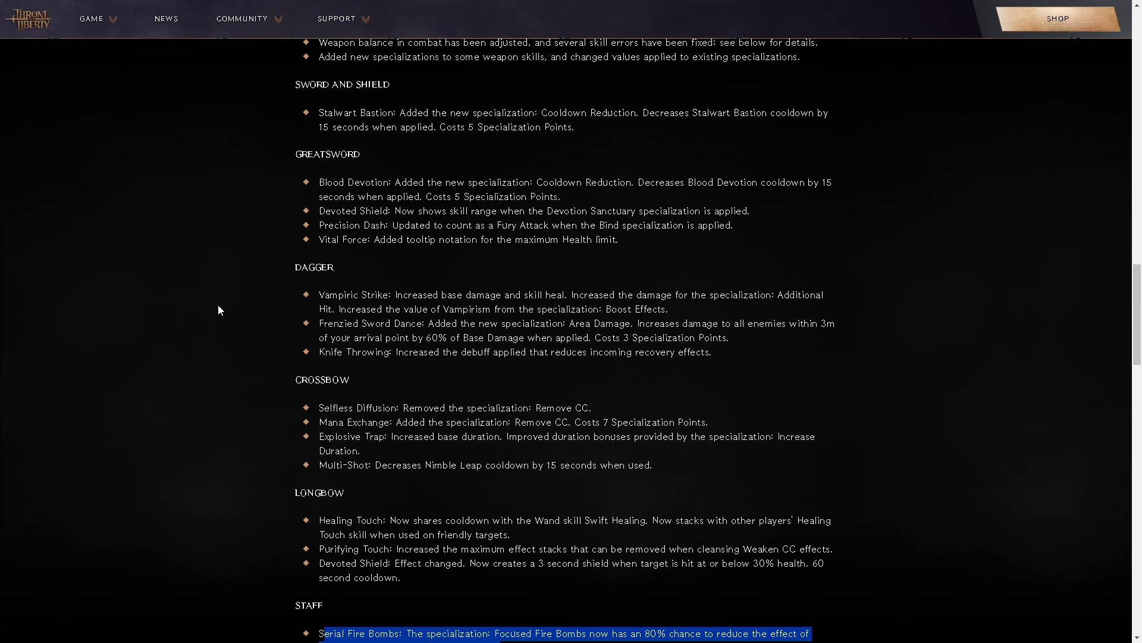
pyautogui.moveTo(251, 299)
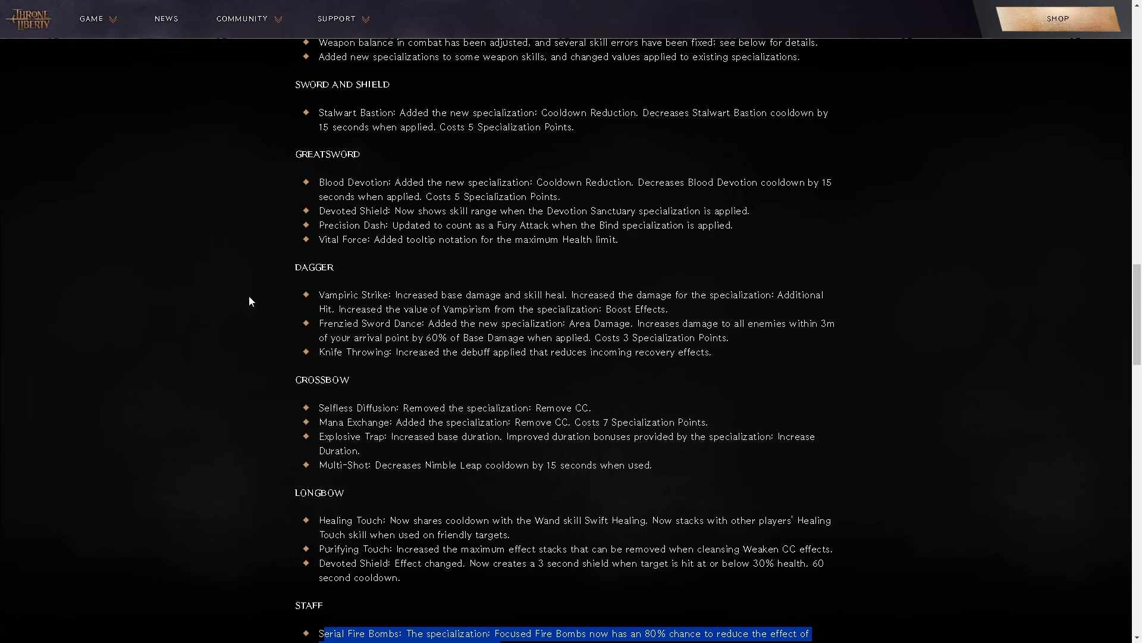
pyautogui.moveTo(414, 404)
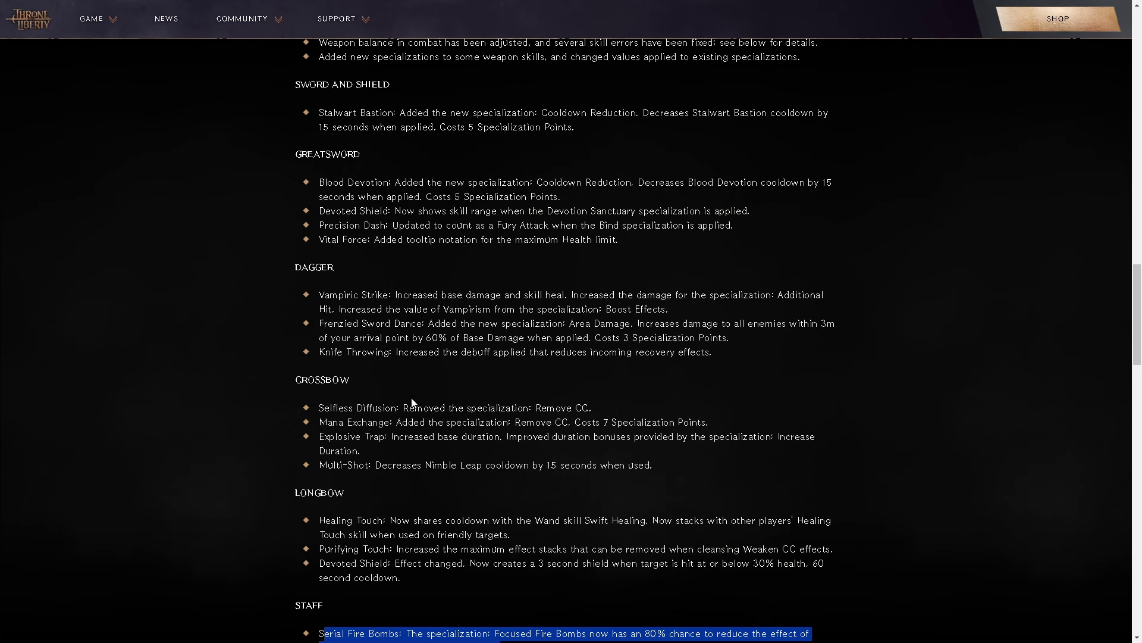
pyautogui.moveTo(562, 512)
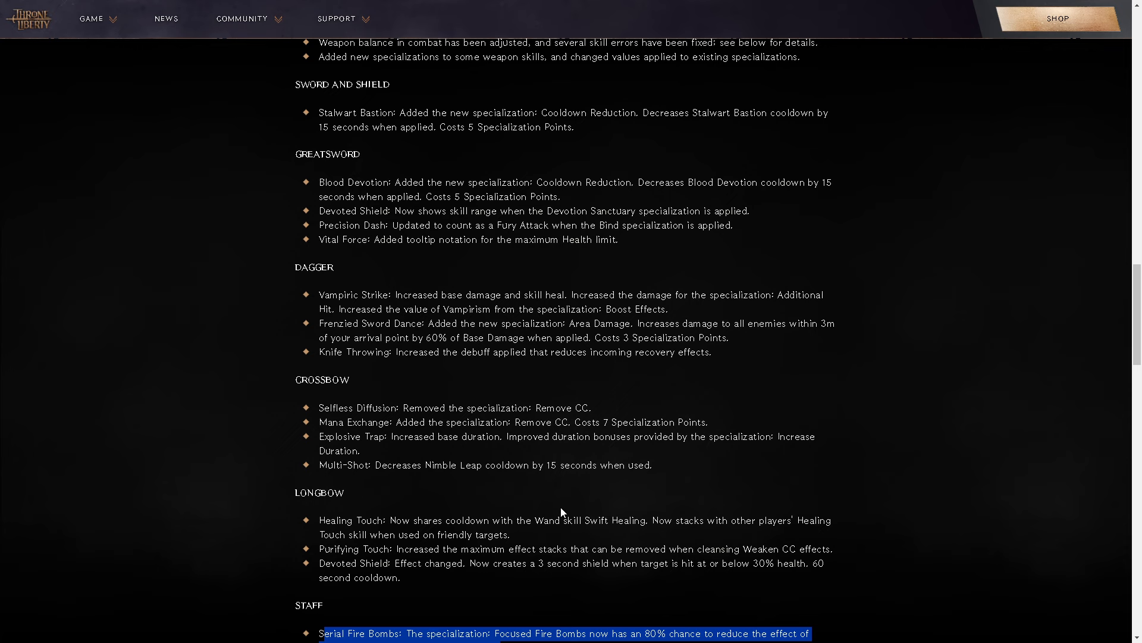
pyautogui.moveTo(452, 506)
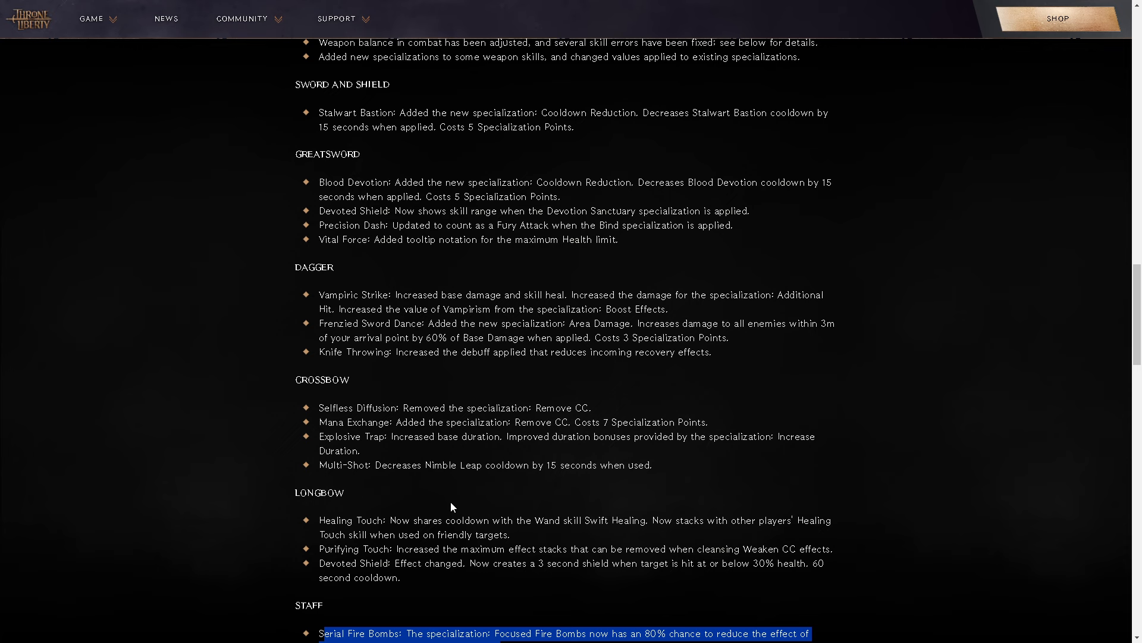
# Scroll down through the Wand changes to the Interserver Conquest Battles heading and image.
pyautogui.scroll(-3)
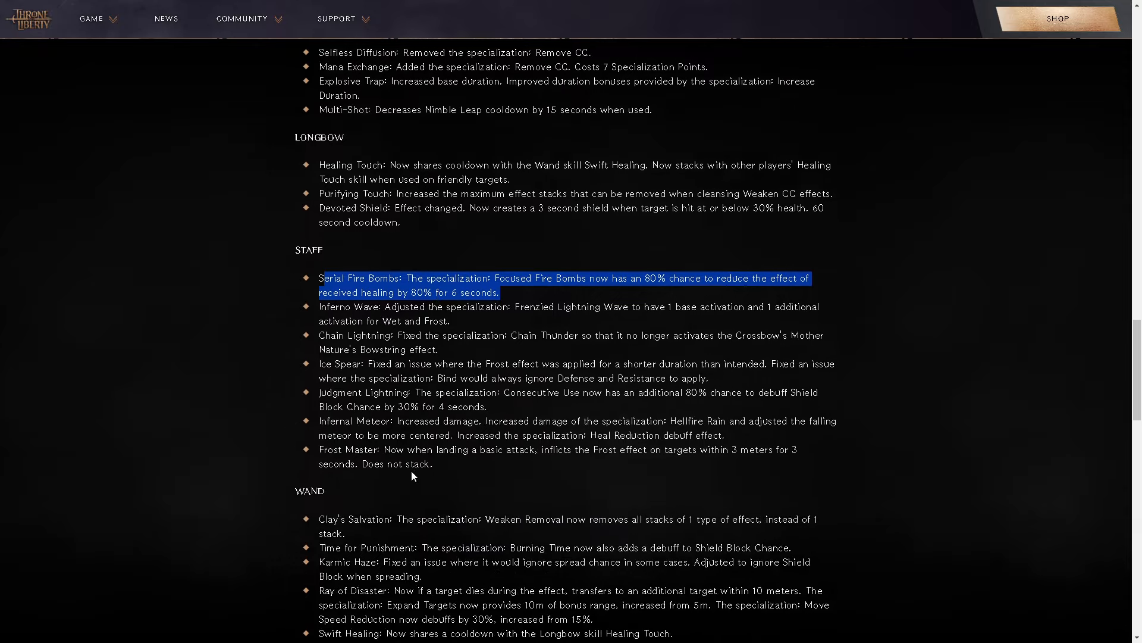
pyautogui.scroll(-3)
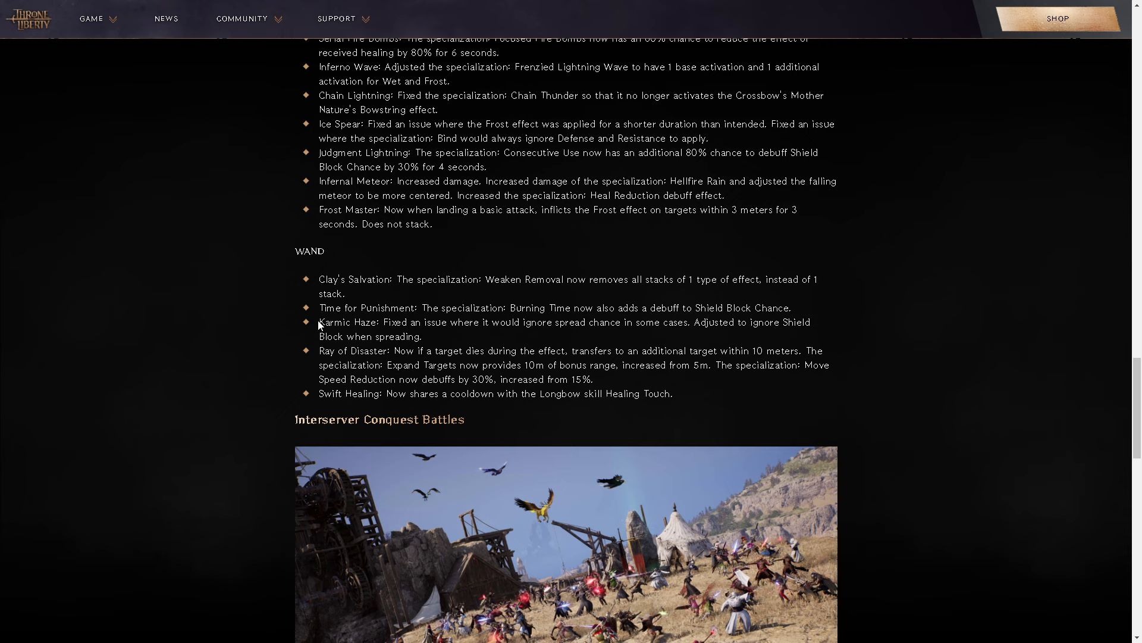
pyautogui.moveTo(306, 330)
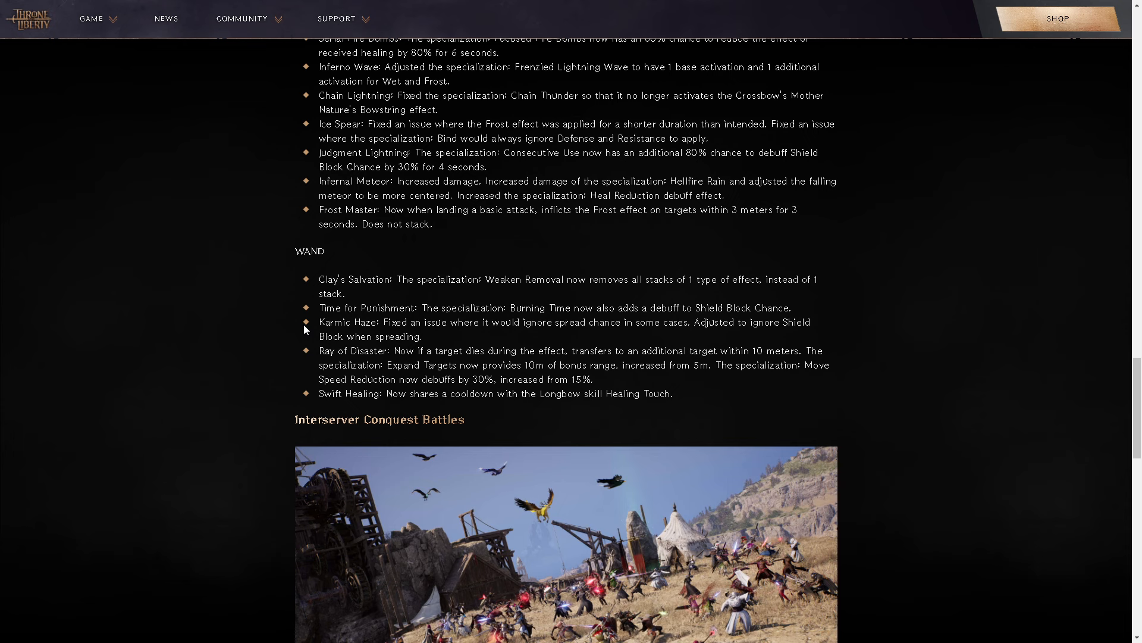
pyautogui.moveTo(320, 321)
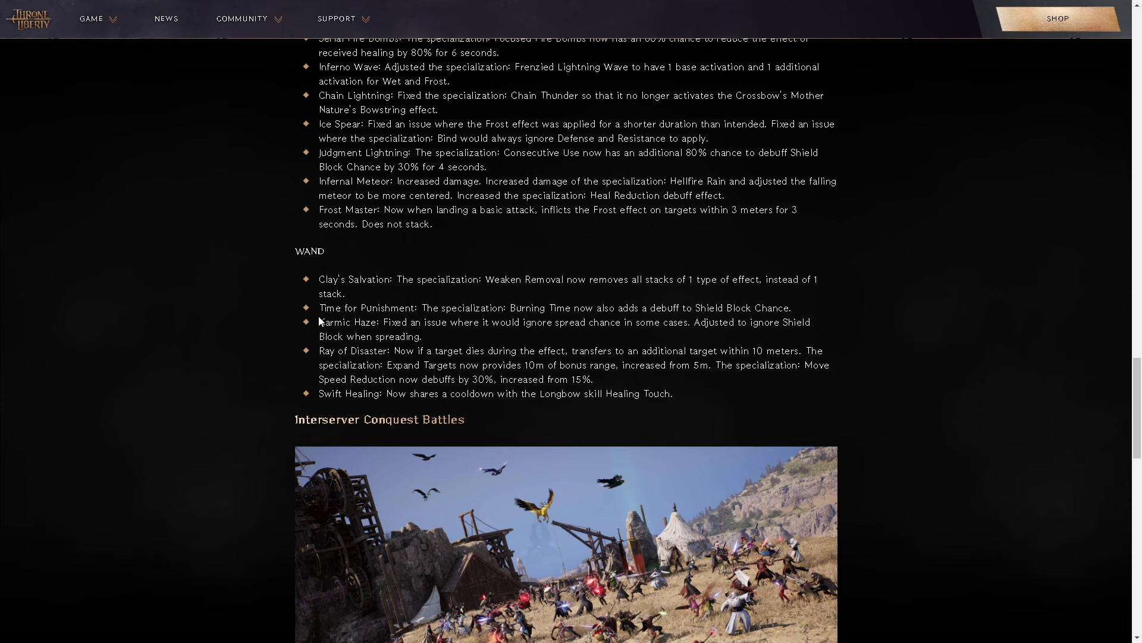